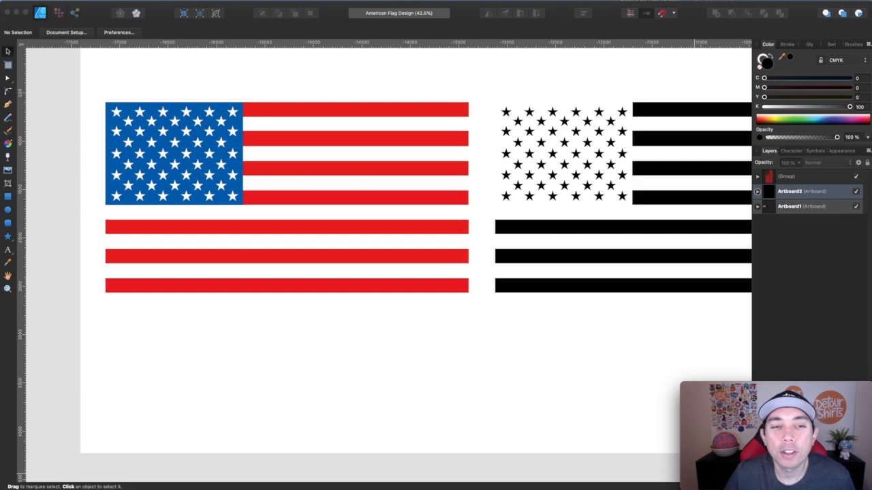
mouse_move(380, 361)
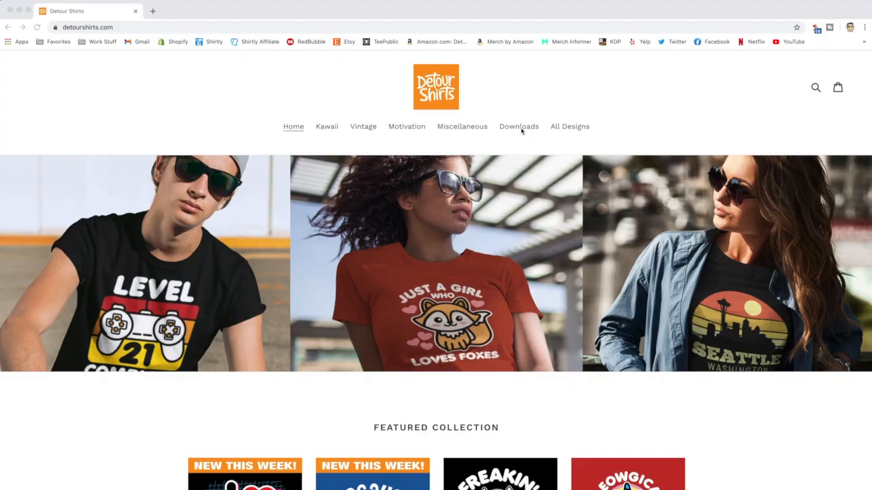
Browse from the Downloads collection to the Vector 25 Flags product and its preview images.
left_click(518, 126)
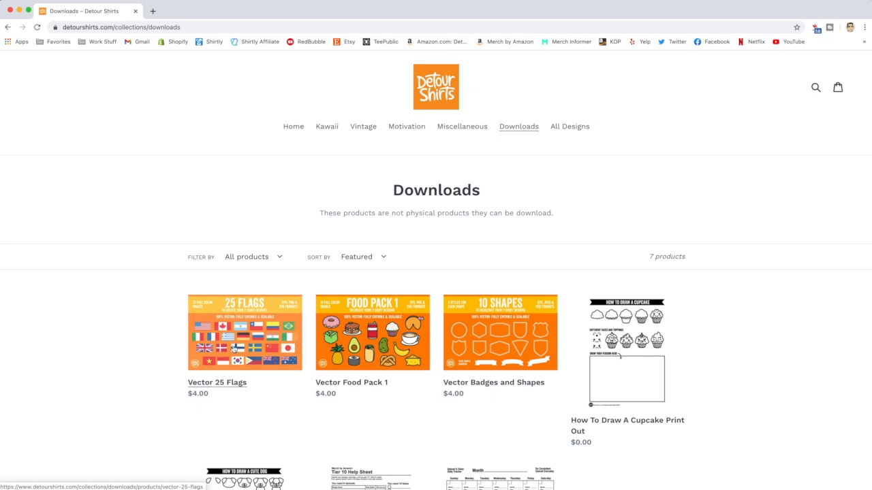
left_click(244, 332)
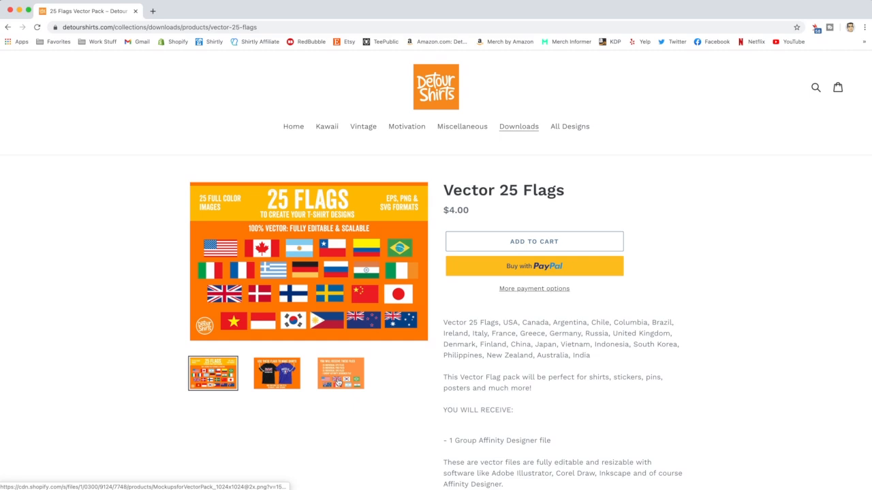
left_click(340, 373)
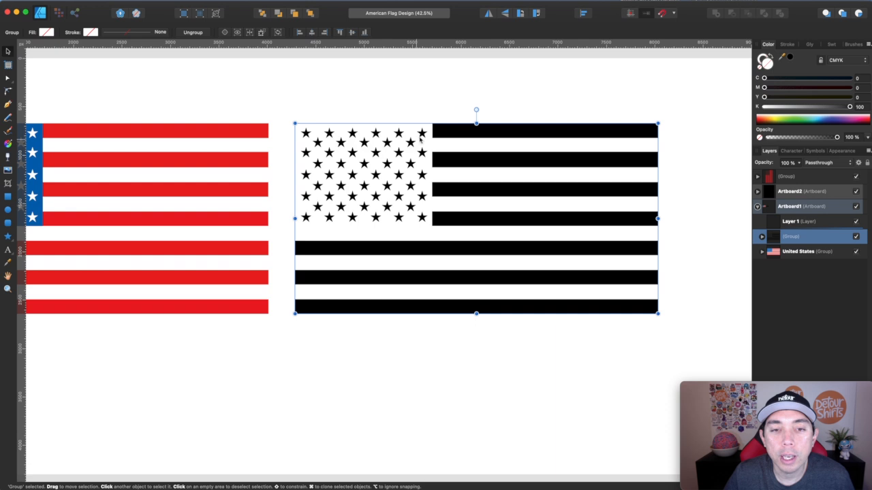
Select the black-and-white flag group before looking up USA flag references.
left_click(406, 93)
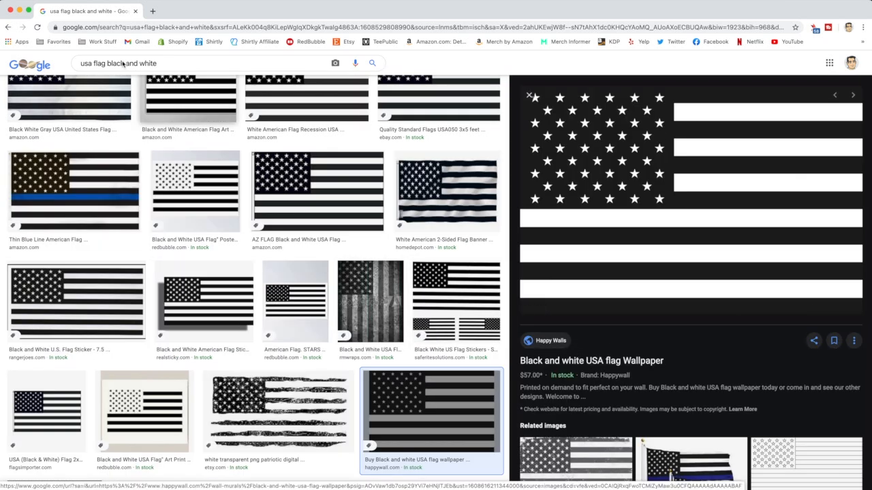
scroll("down", 3)
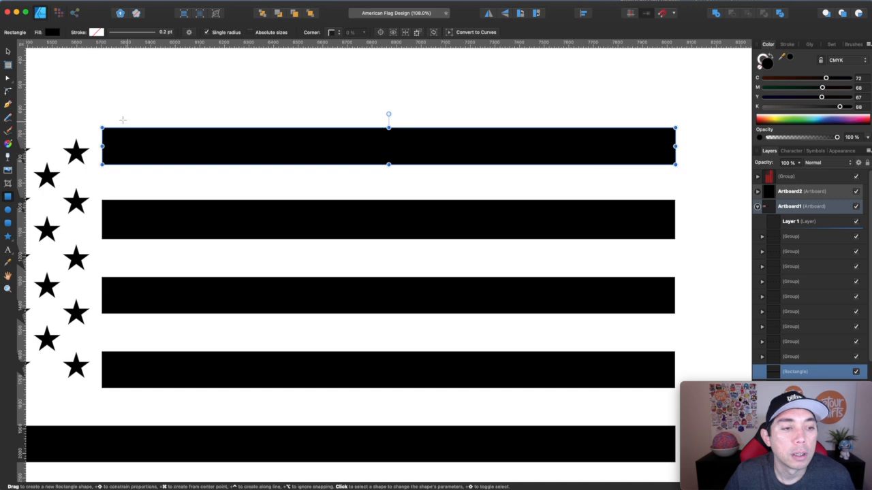
Draw a slightly thinner black top stripe and a new five-pointed star above the star field.
left_click_drag(674, 165, 675, 131)
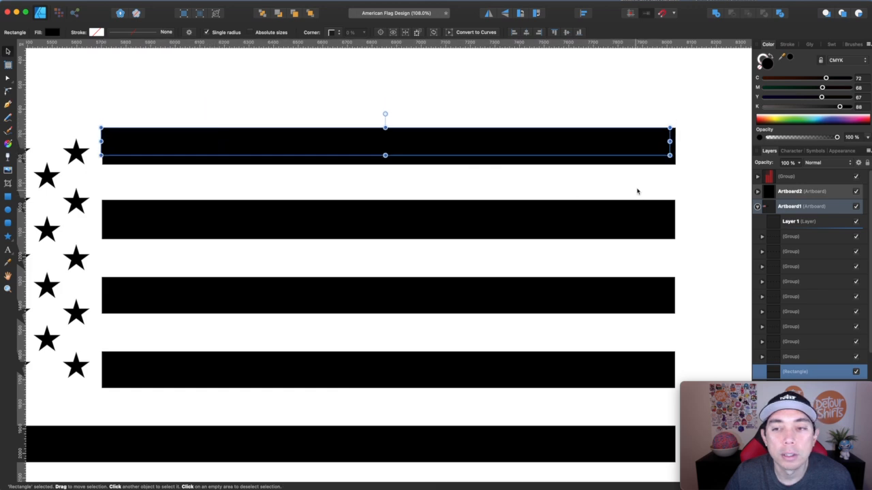
left_click_drag(669, 156, 672, 166)
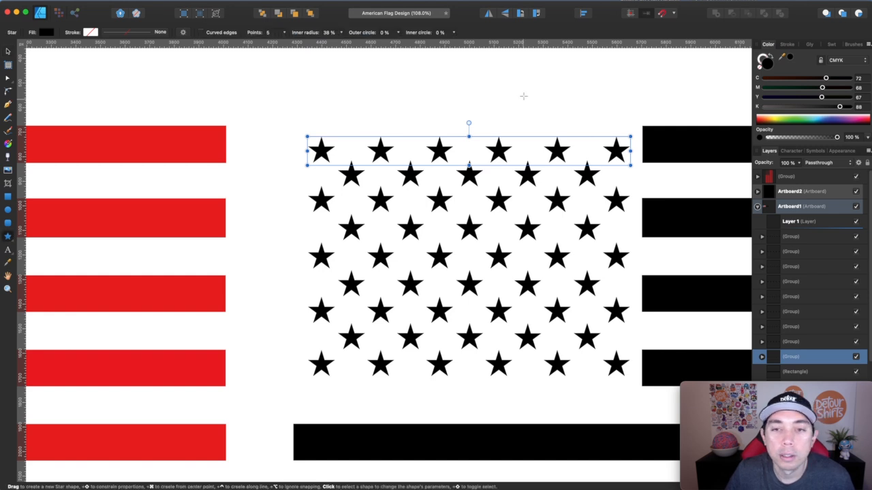
left_click_drag(538, 109, 556, 125)
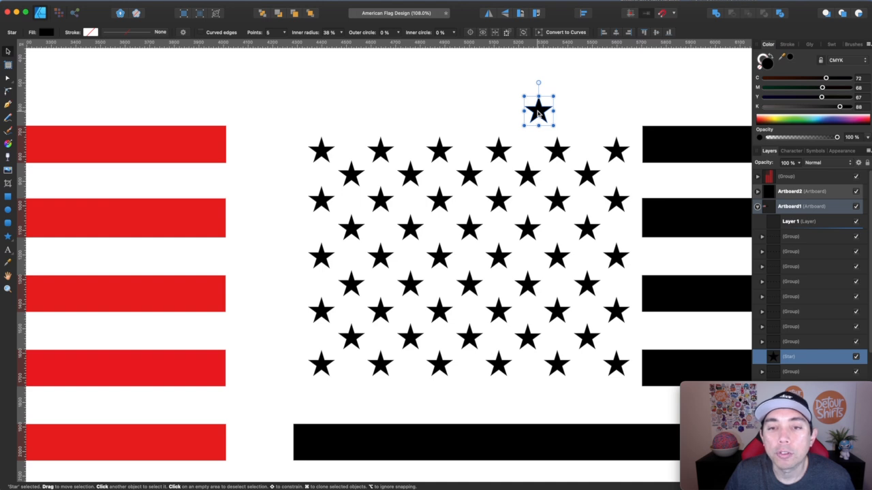
left_click_drag(538, 109, 617, 149)
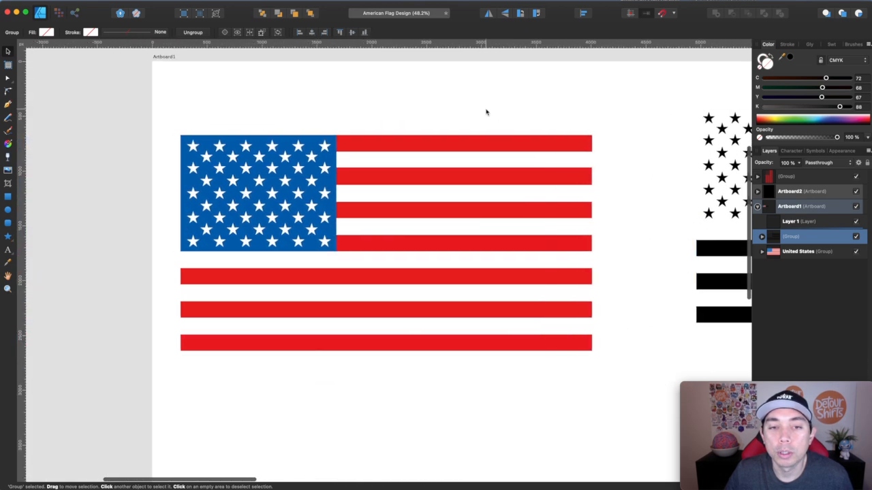
Fill all red stripes black, remove the blue field and make the star rows black.
left_click(463, 143)
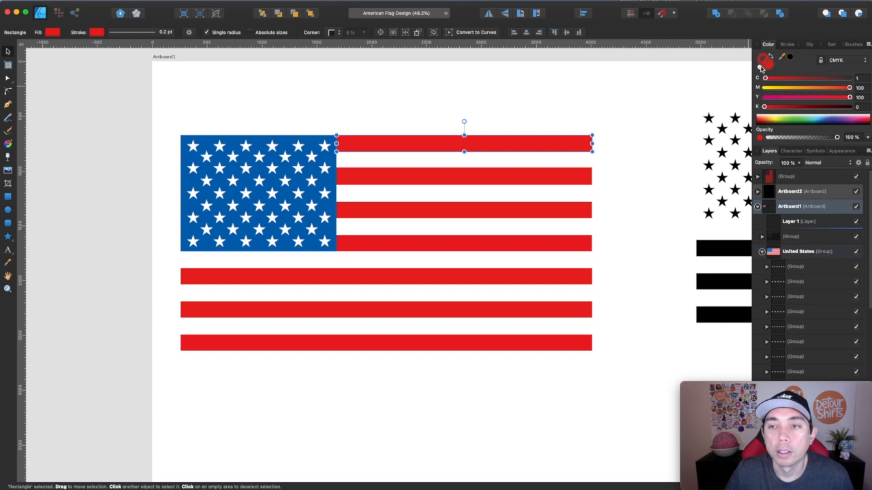
left_click(764, 63)
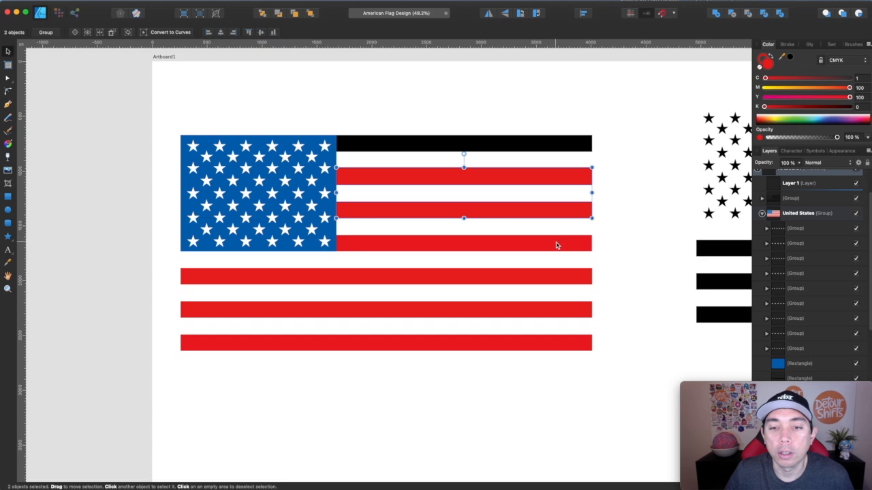
left_click_drag(557, 245, 572, 353)
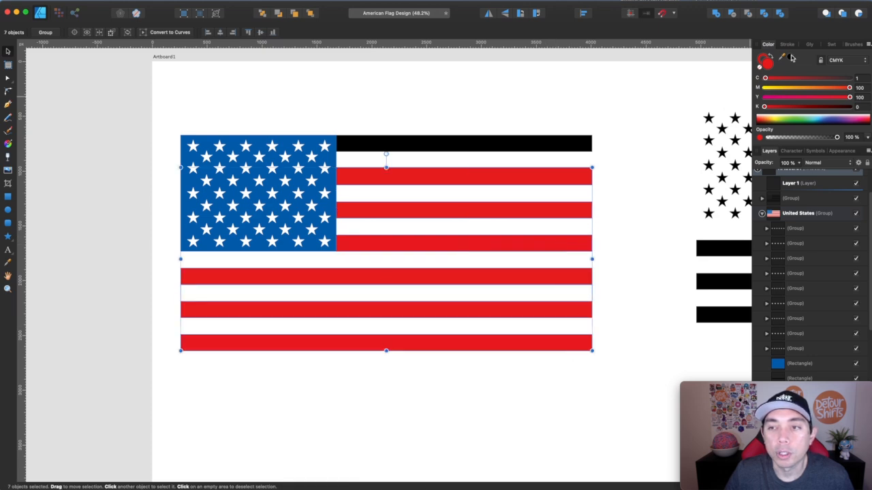
left_click(765, 60)
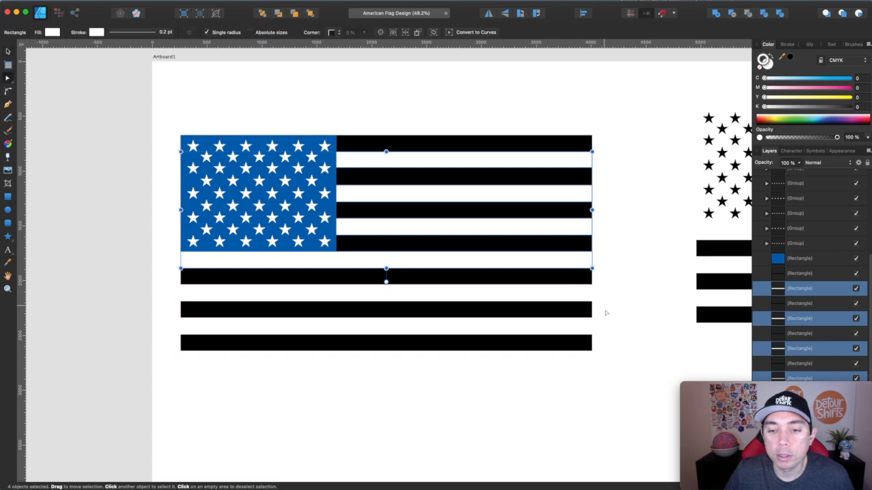
left_click(464, 175)
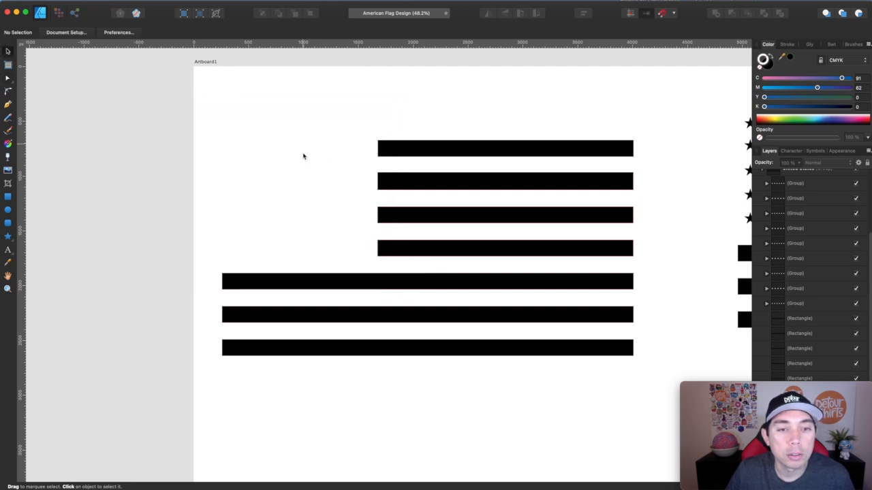
left_click(316, 149)
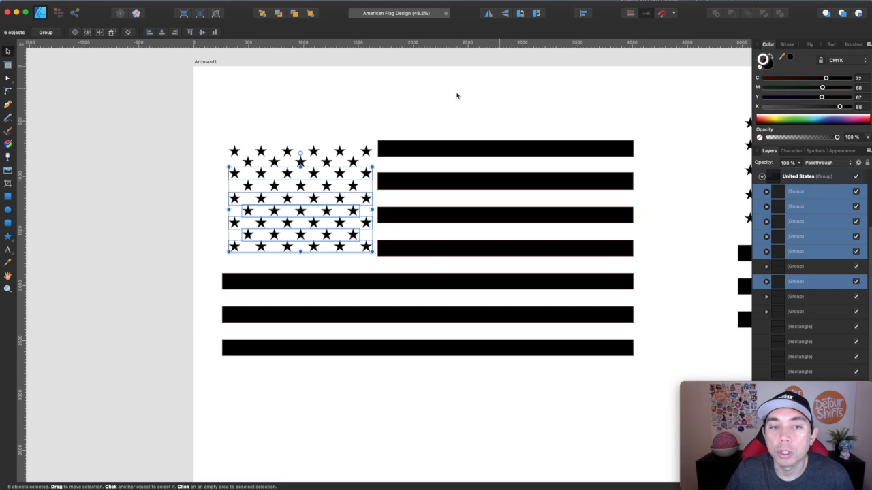
left_click(659, 423)
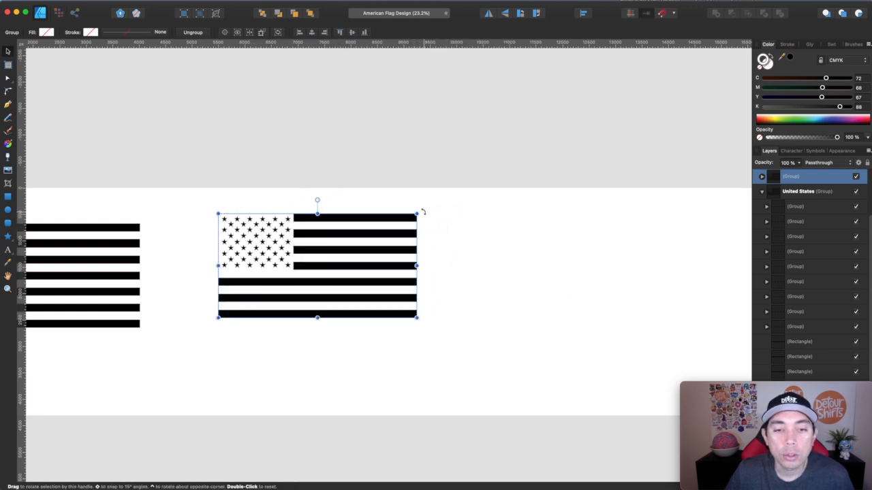
Rotate the flag 90° to stand vertically, convert its stripes to curves and align them.
left_click_drag(422, 212, 385, 364)
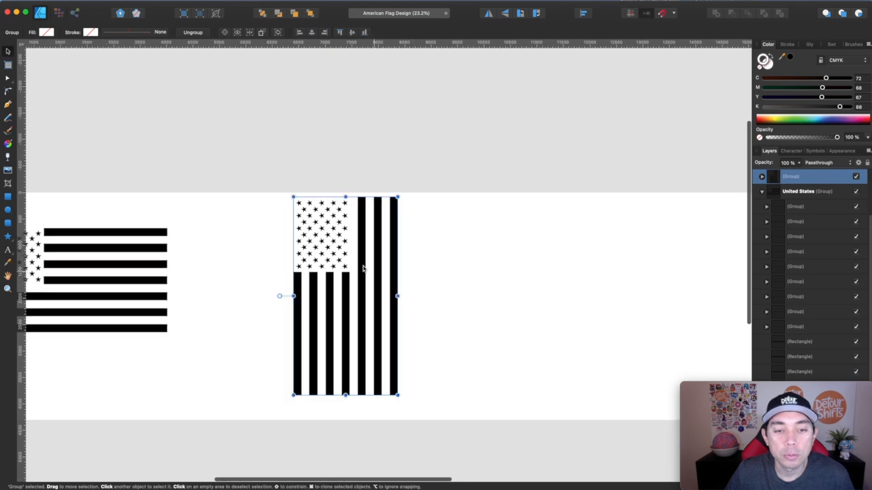
left_click_drag(345, 296, 338, 301)
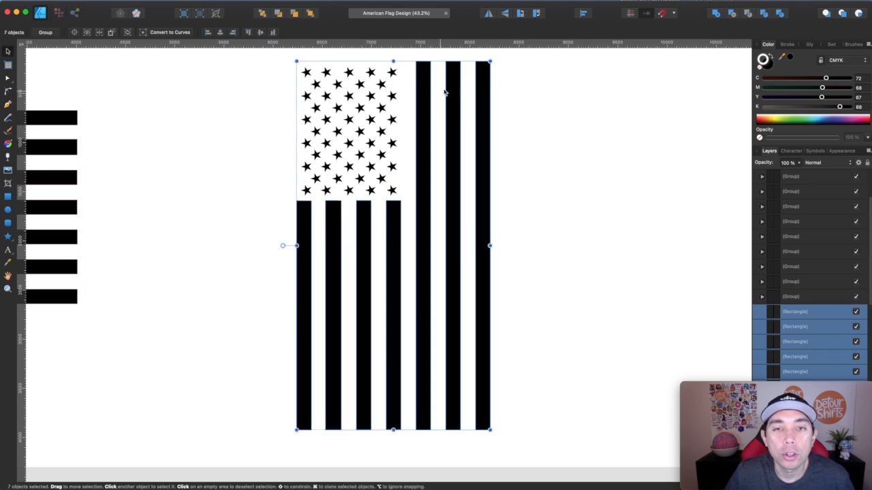
left_click(169, 32)
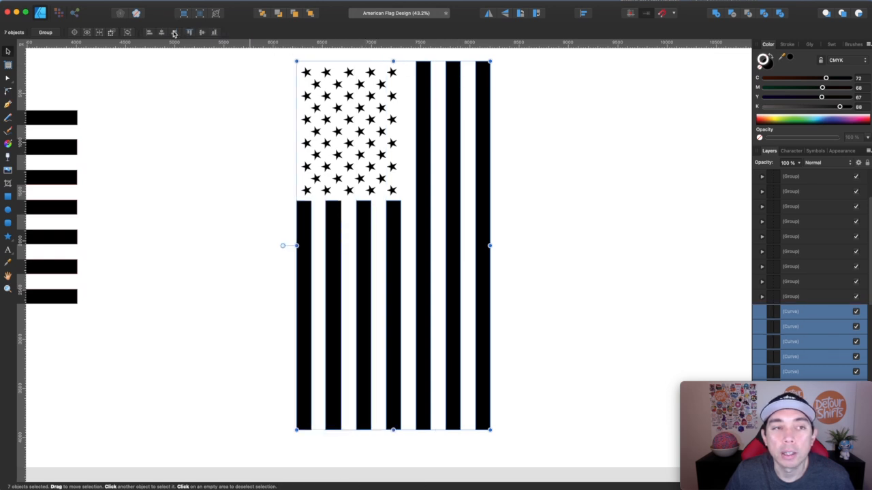
left_click(8, 51)
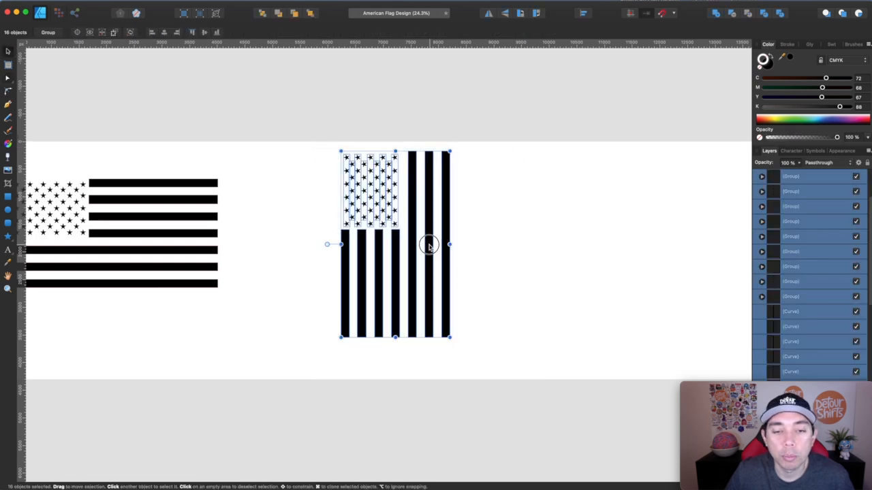
left_click_drag(429, 245, 383, 257)
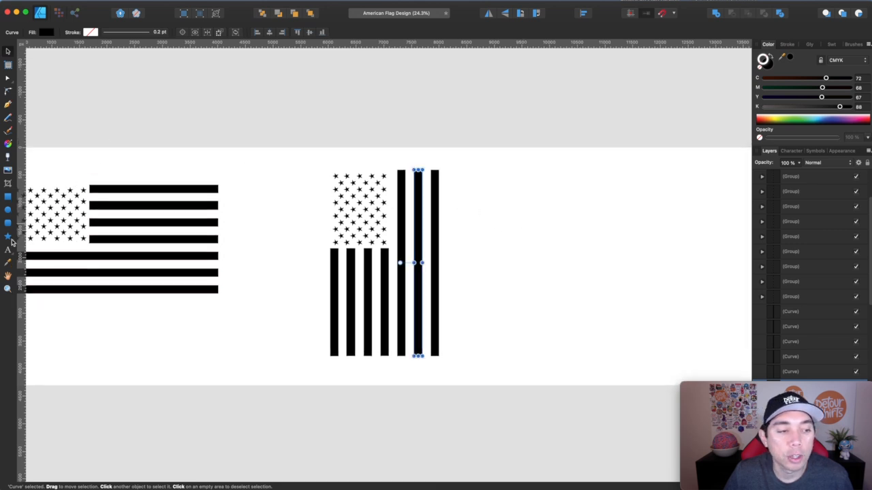
Add the vertical 'AMERICAN' lettering with the text tool.
left_click(8, 249)
type("A")
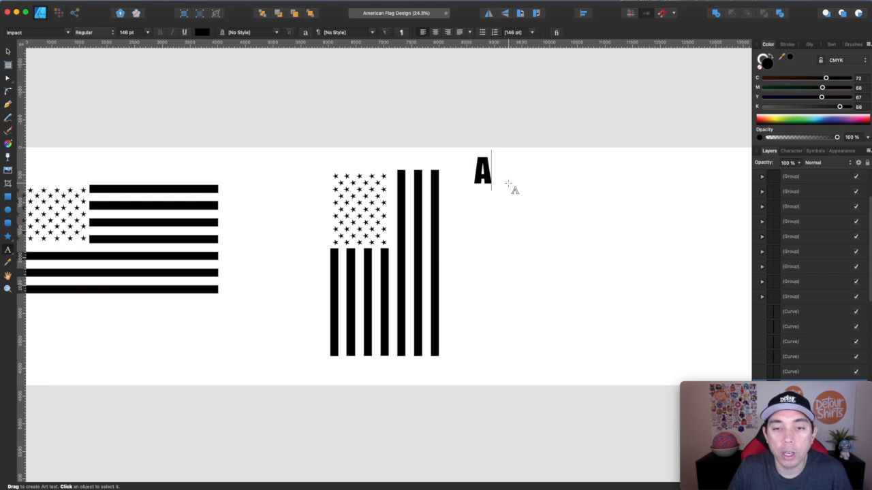
type("ME")
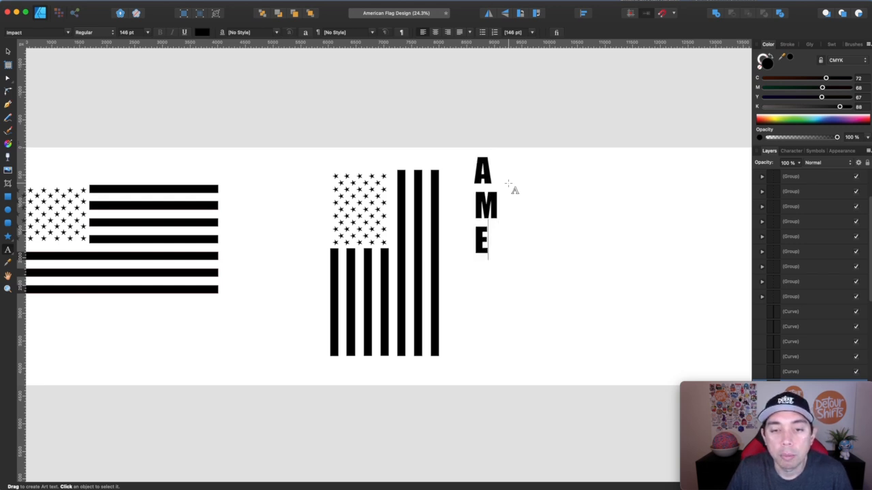
type("RICA")
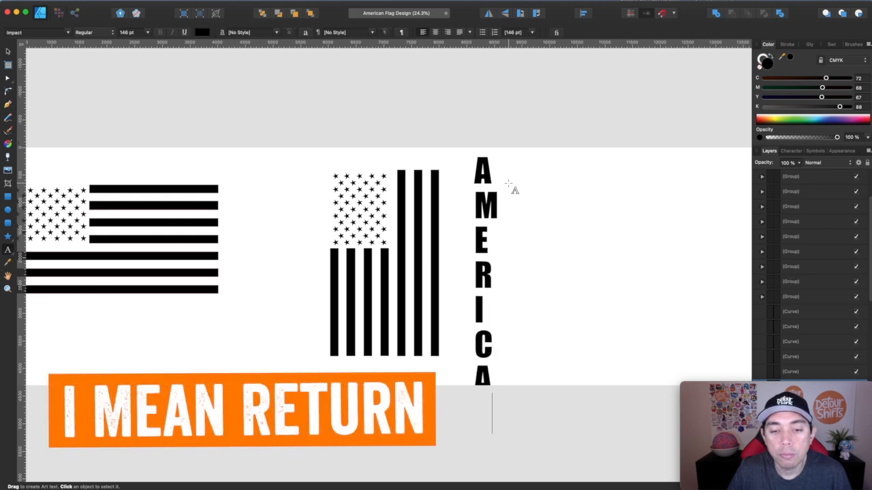
left_click(484, 272)
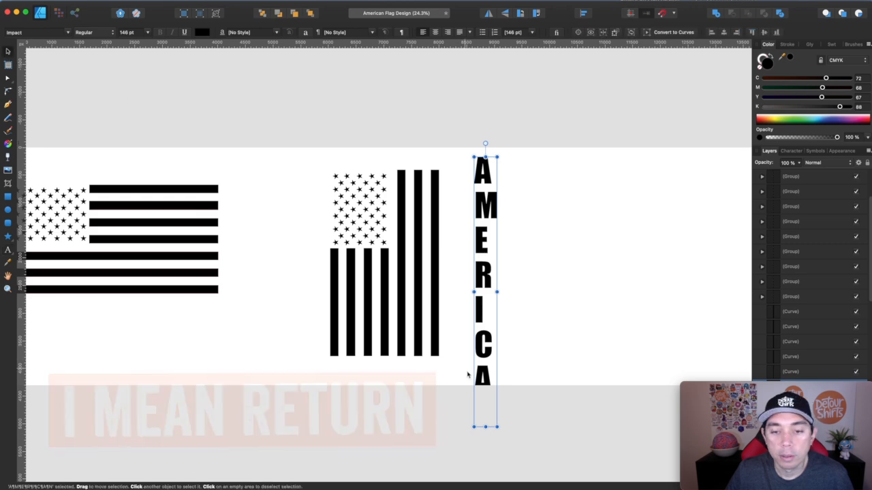
Move the AMERICAN lettering into the stripe gap and fit it to the stripe height.
left_click_drag(485, 426, 481, 358)
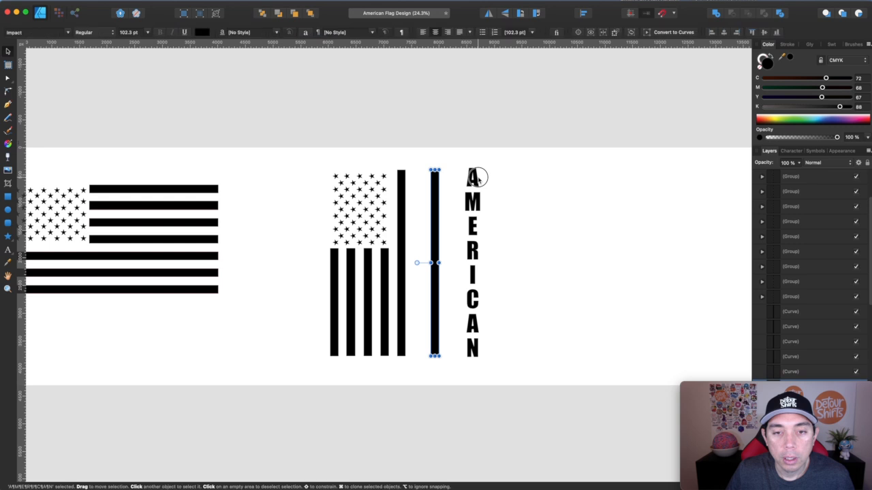
left_click_drag(474, 266, 419, 266)
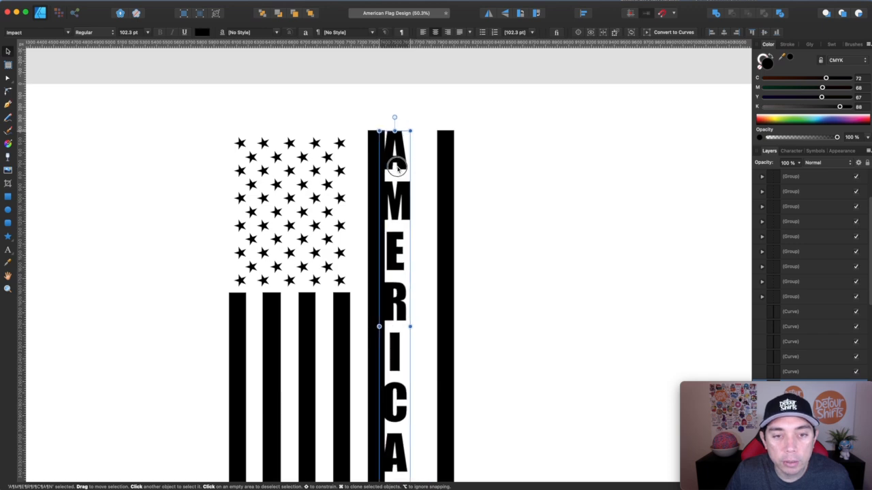
scroll("down", 3)
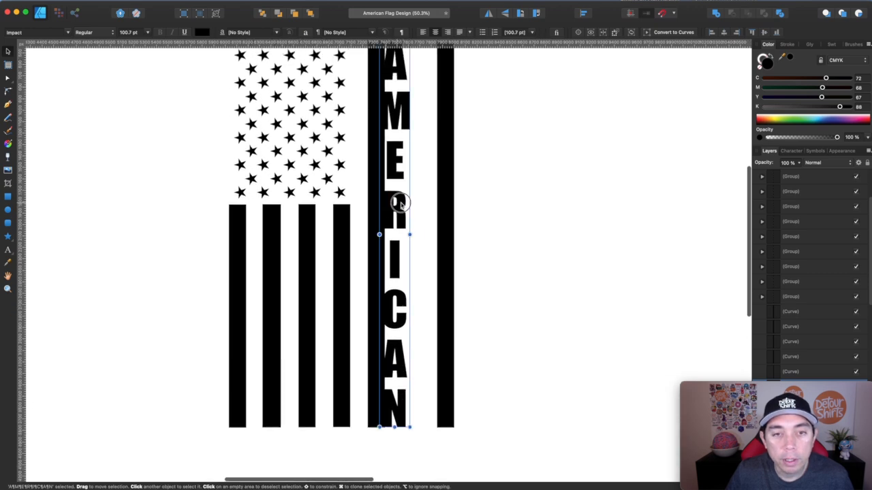
left_click_drag(398, 204, 415, 205)
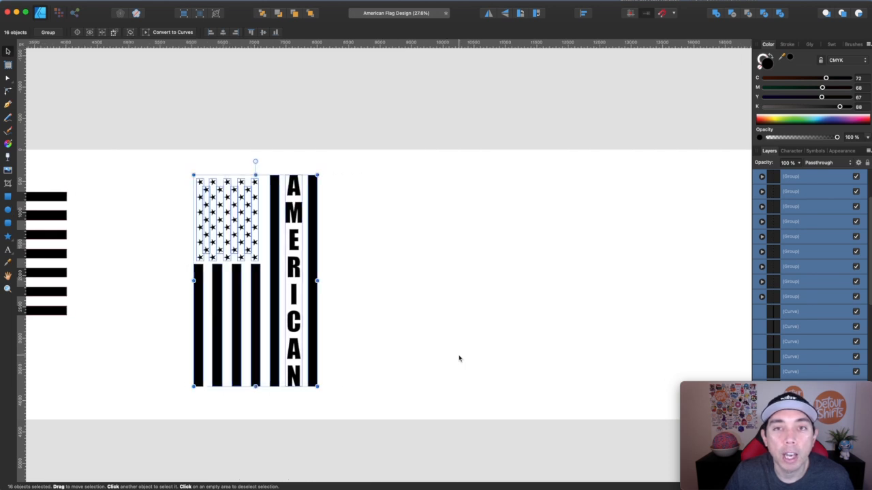
Enlarge and position the white flag on the black second artboard.
left_click(460, 359)
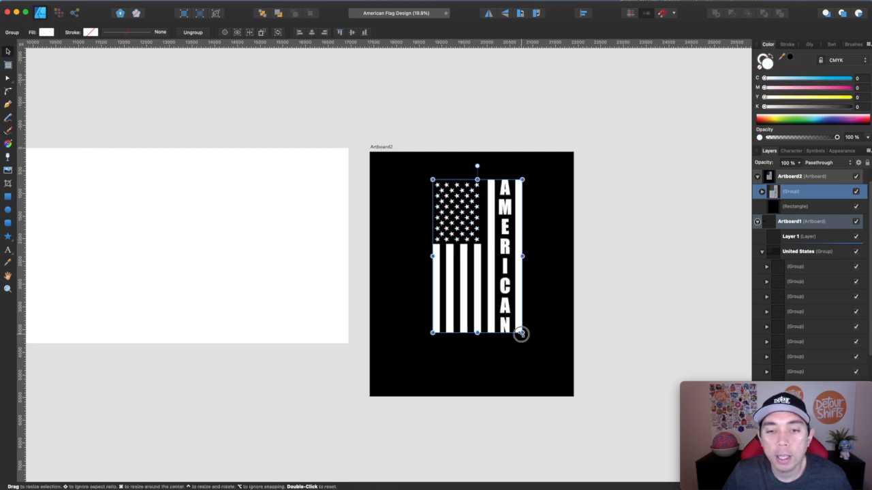
left_click_drag(521, 334, 543, 369)
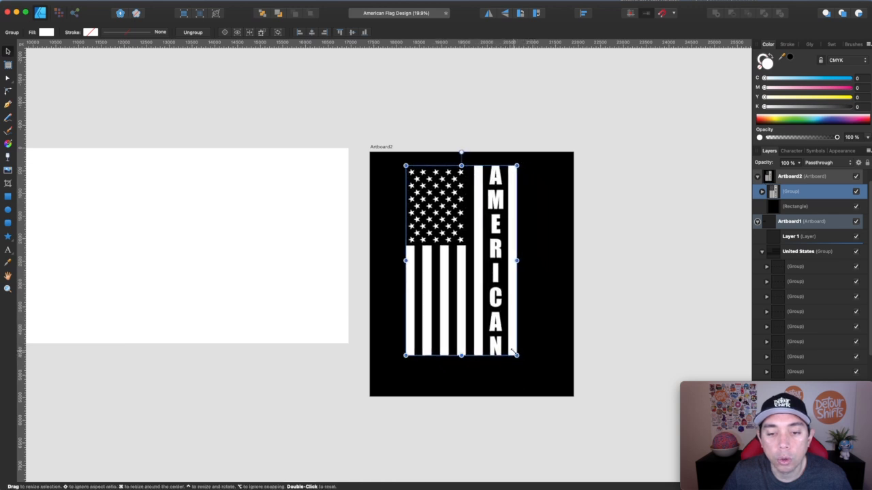
left_click_drag(516, 354, 532, 380)
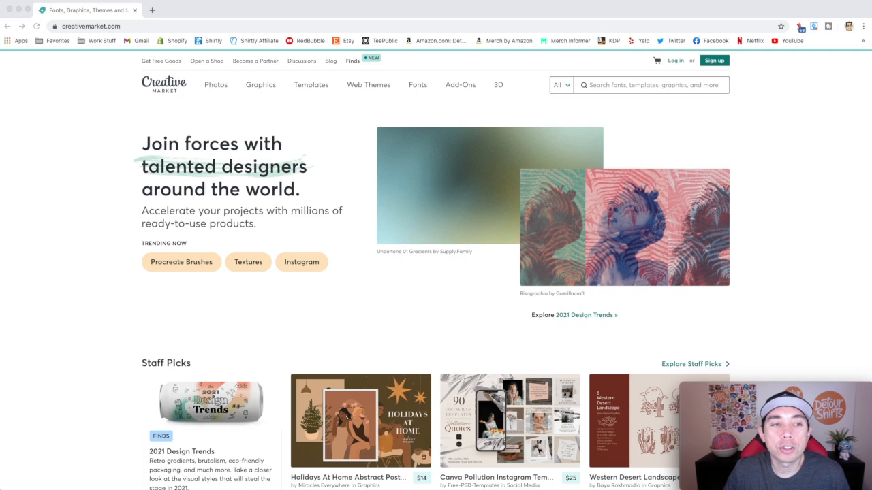
mouse_move(184, 41)
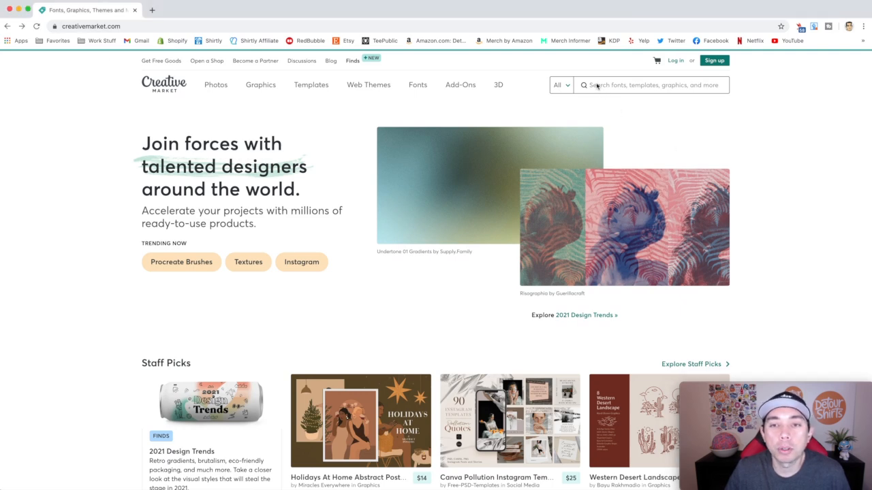
Search Creative Market for 'vector texture' and scroll through the texture pack results.
type("vector texture")
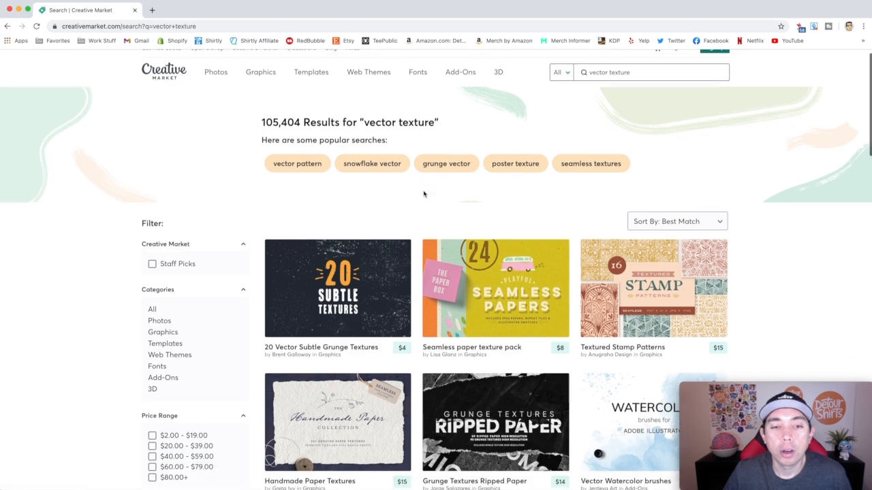
scroll("down", 3)
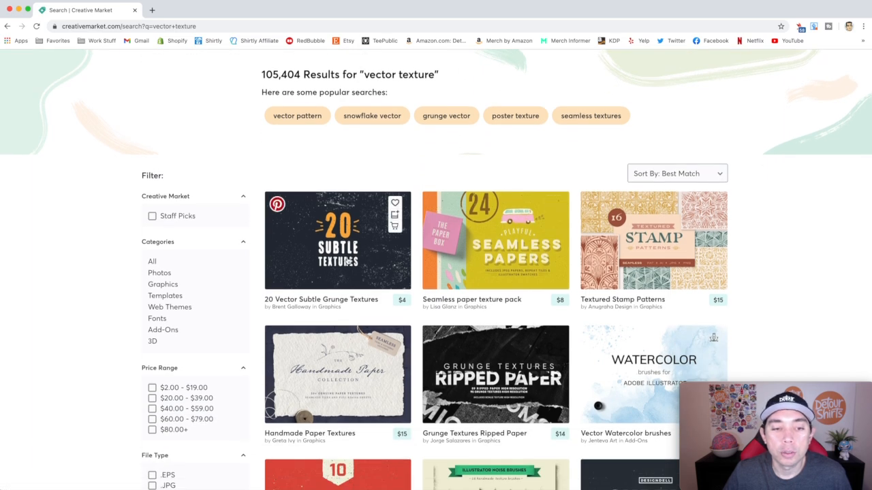
scroll("down", 3)
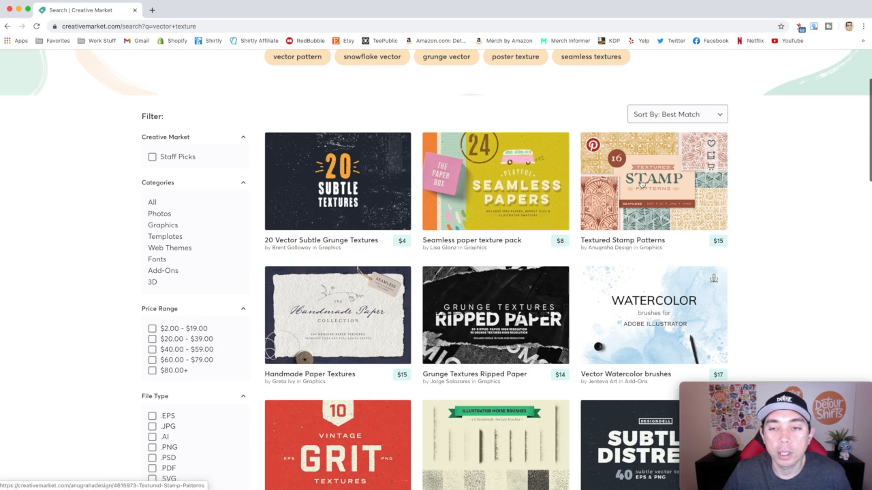
scroll("down", 3)
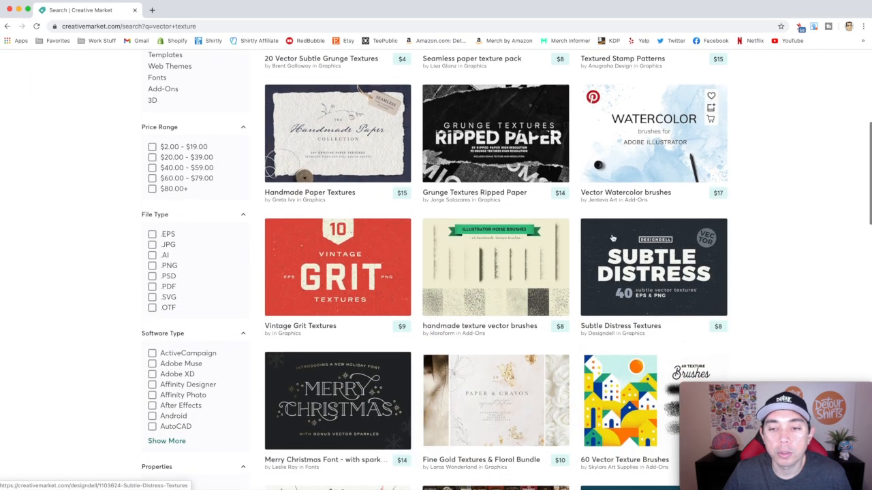
scroll("down", 3)
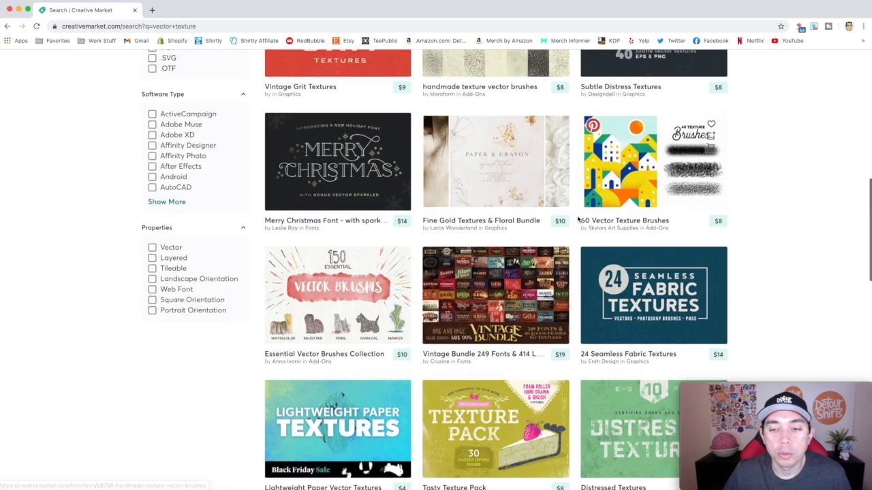
scroll("down", 3)
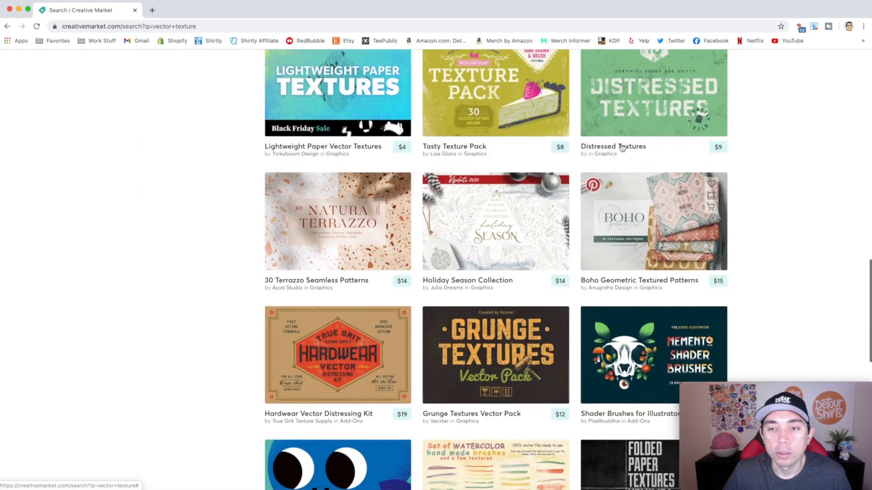
scroll("down", 3)
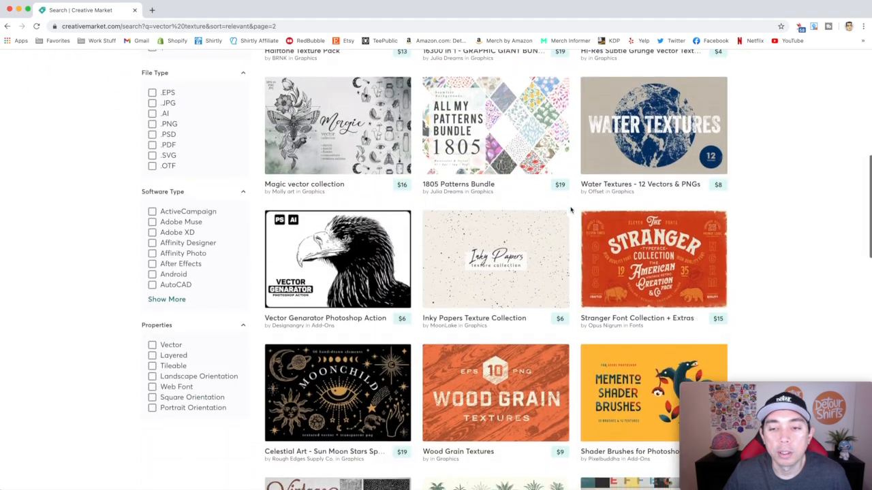
scroll("down", 3)
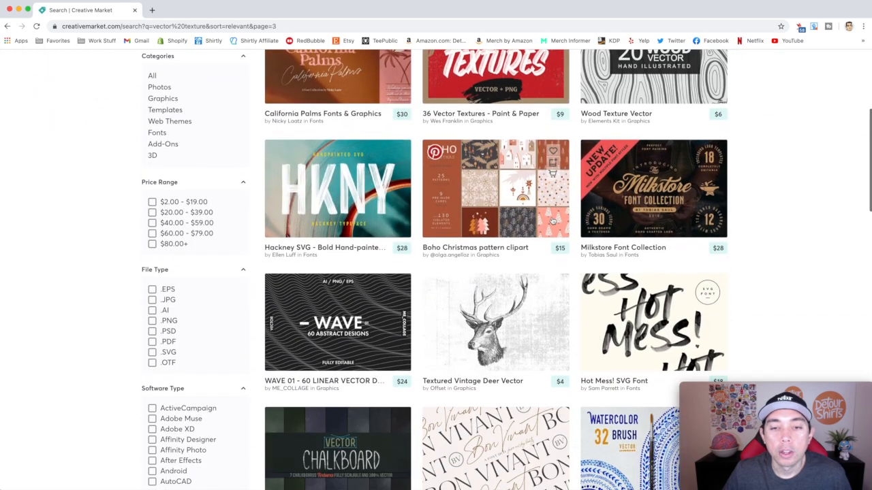
scroll("down", 3)
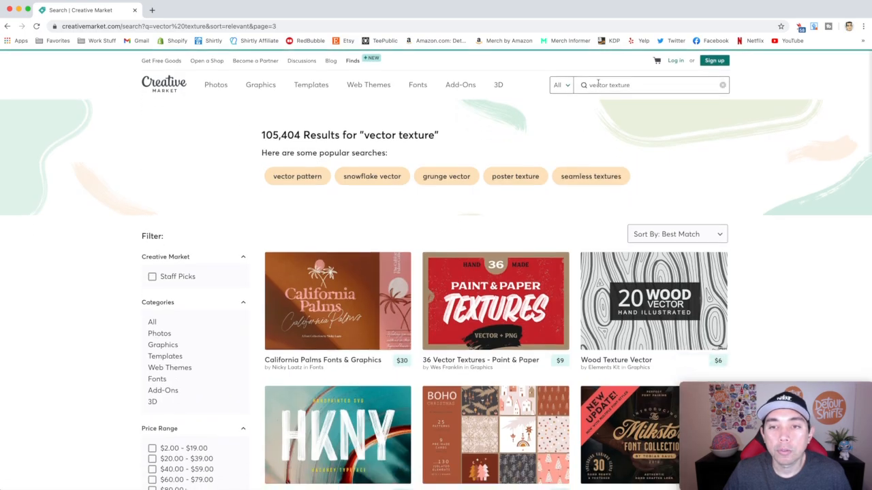
Search 'tom chalky', scroll his products and open the 41 Roller Paint Textures listing.
type("tom chalky")
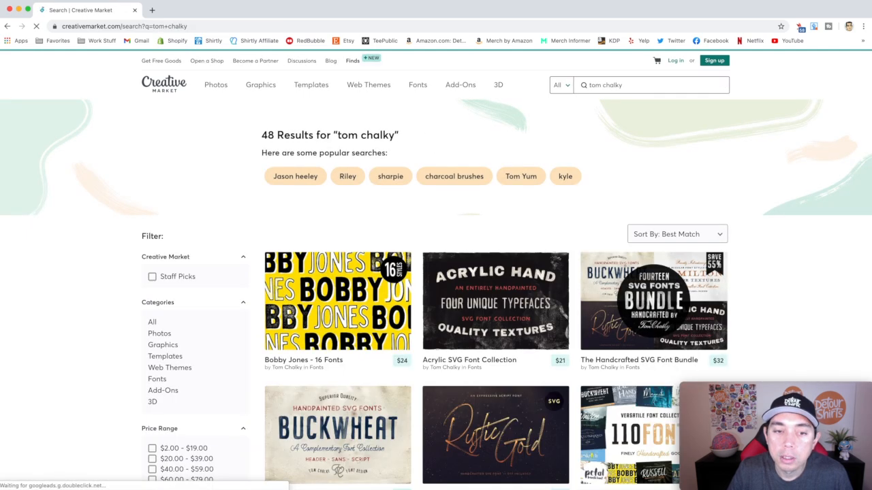
scroll("down", 3)
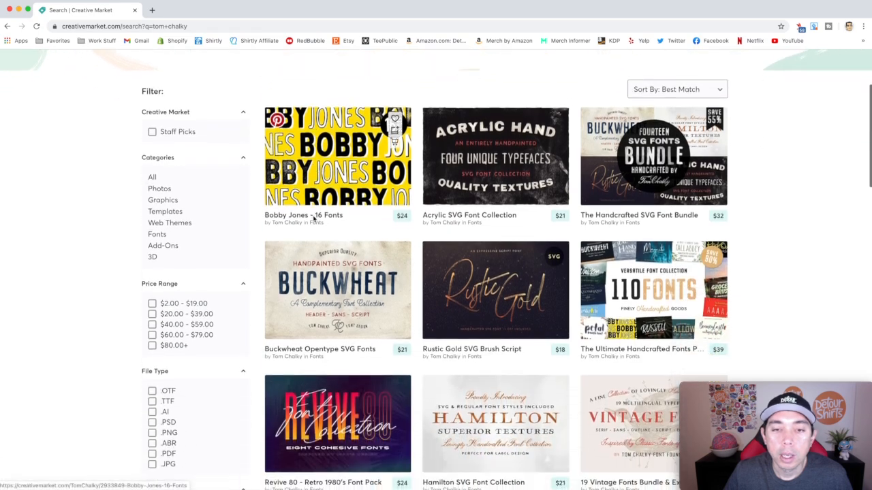
scroll("down", 3)
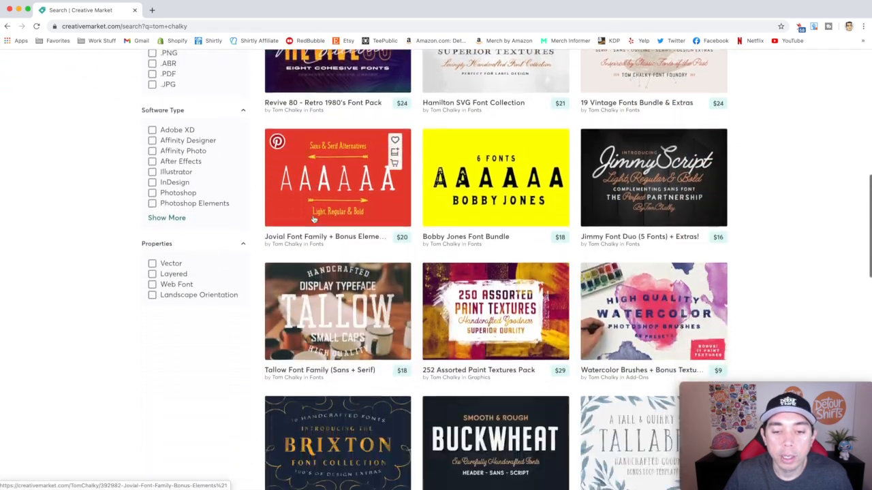
scroll("down", 3)
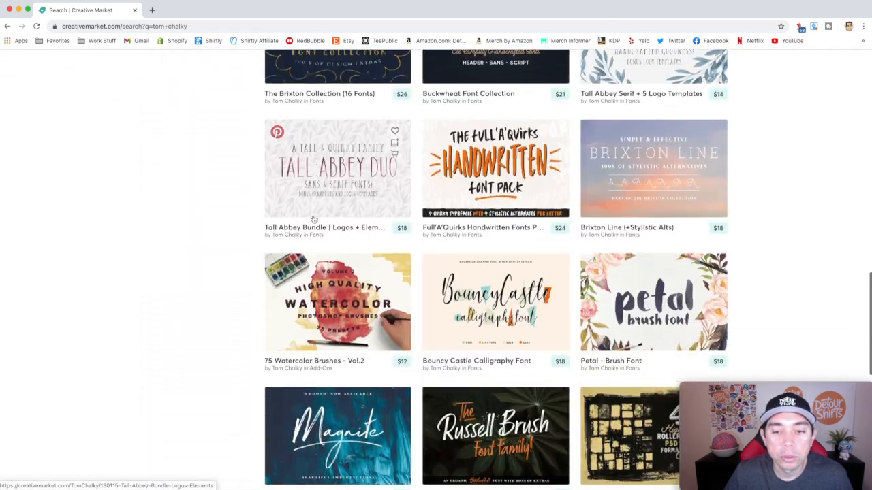
scroll("down", 3)
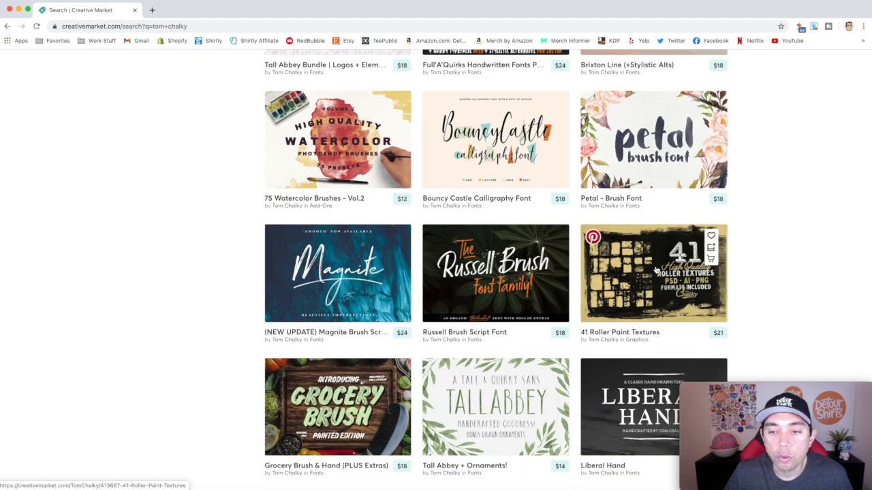
left_click(653, 272)
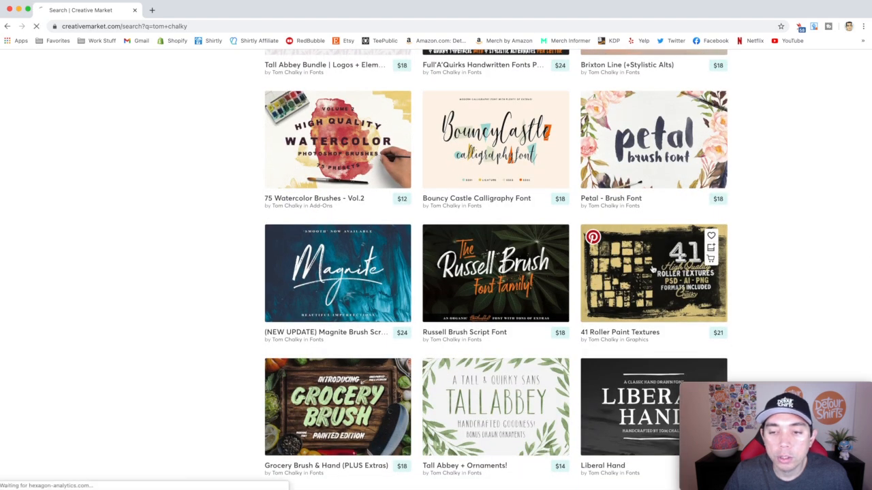
left_click(652, 273)
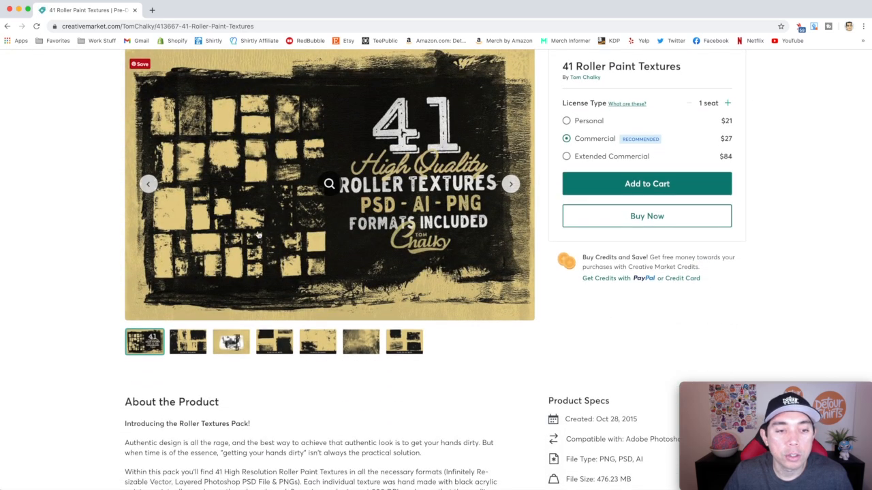
View the roller paint texture preview images.
left_click(231, 341)
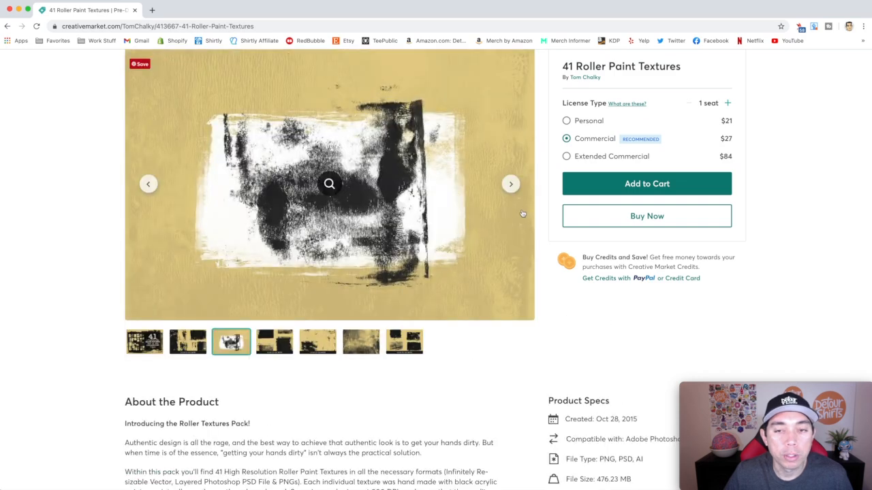
left_click(511, 183)
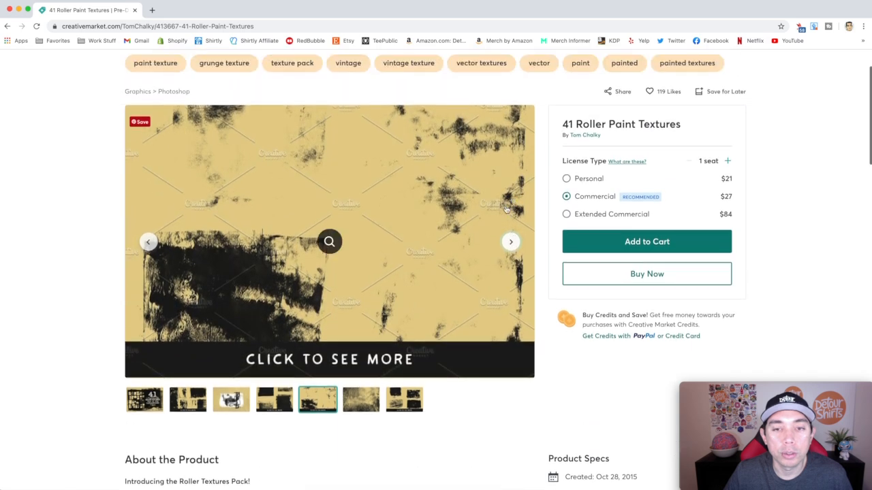
left_click(510, 242)
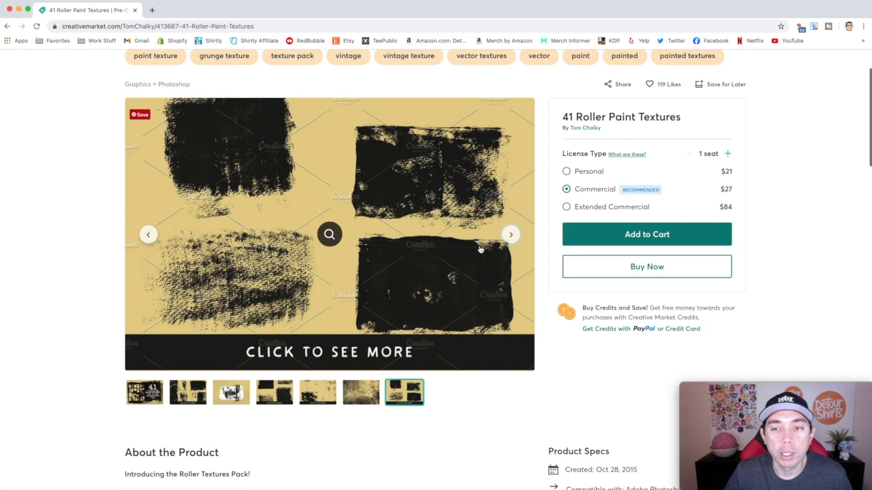
Open the 45 Heavy and Subtle Grit Textures listing from the shop's other products.
scroll("down", 3)
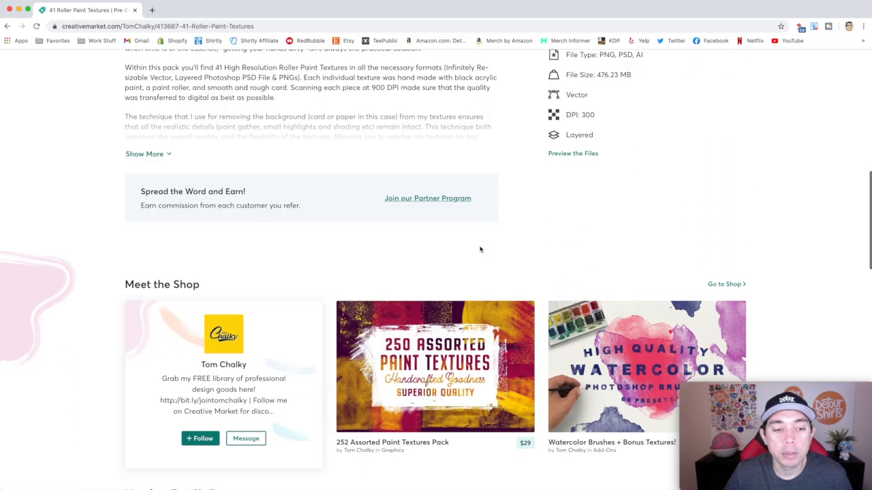
scroll("down", 3)
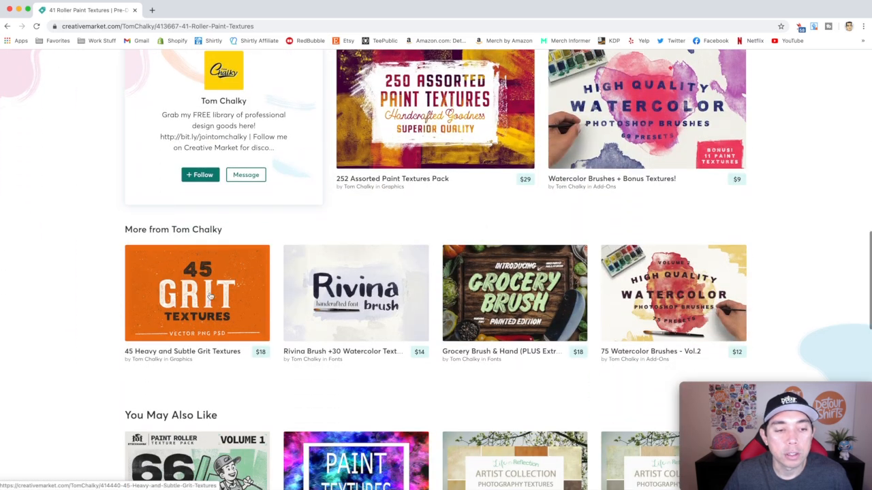
left_click(197, 293)
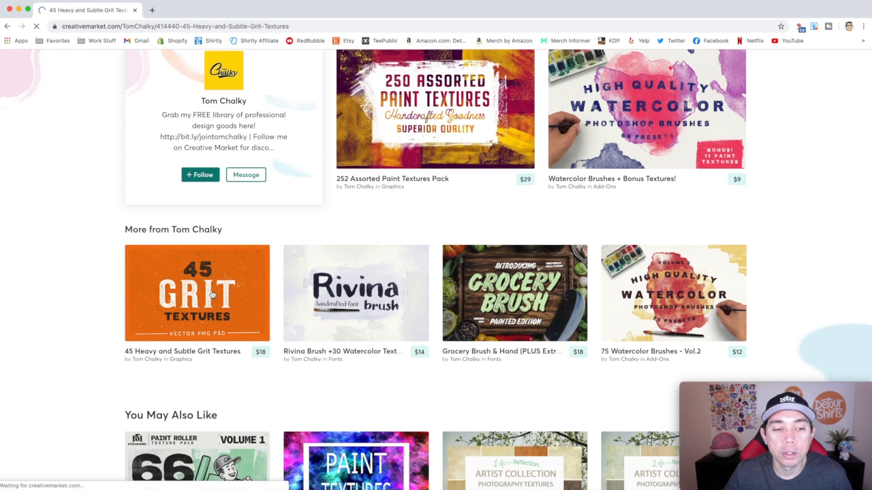
left_click(198, 293)
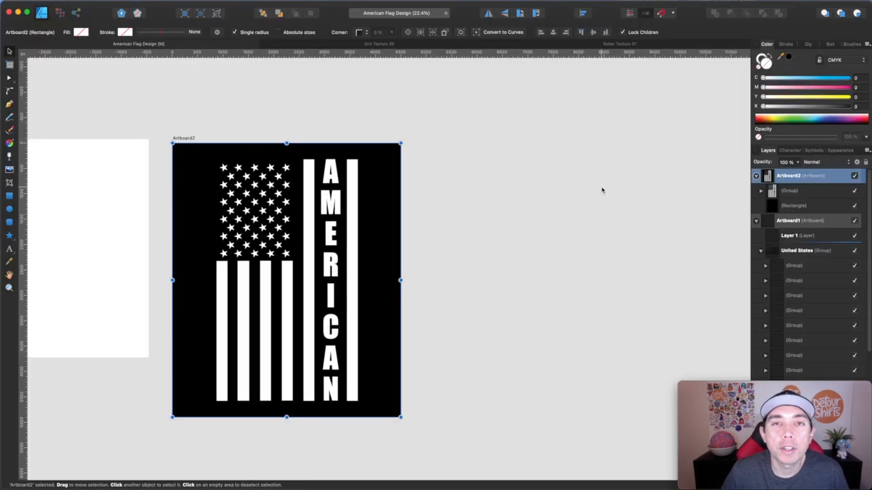
mouse_move(583, 179)
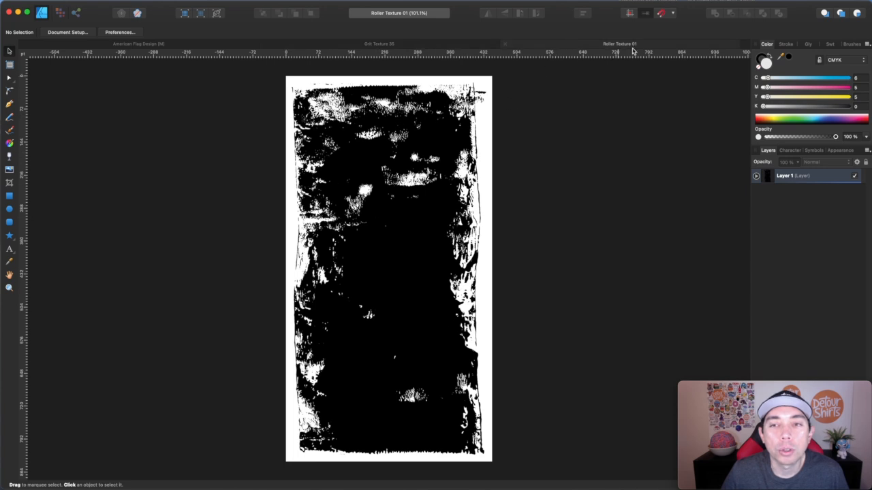
mouse_move(395, 136)
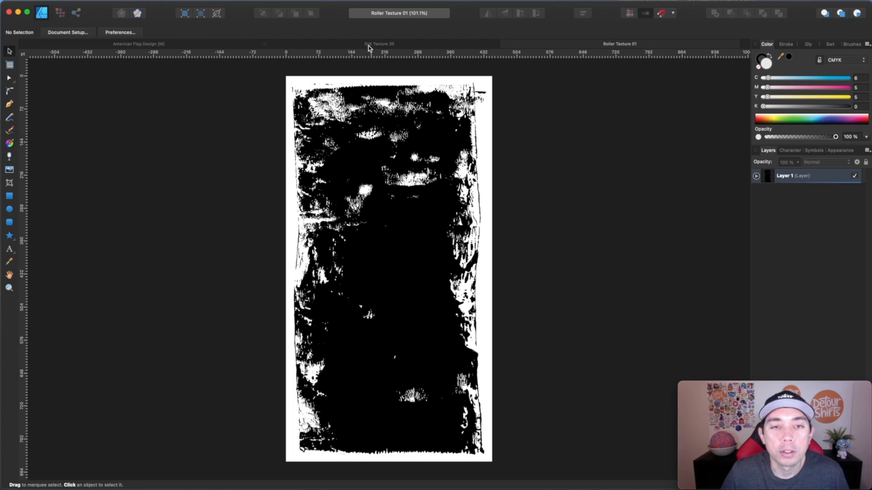
mouse_move(328, 49)
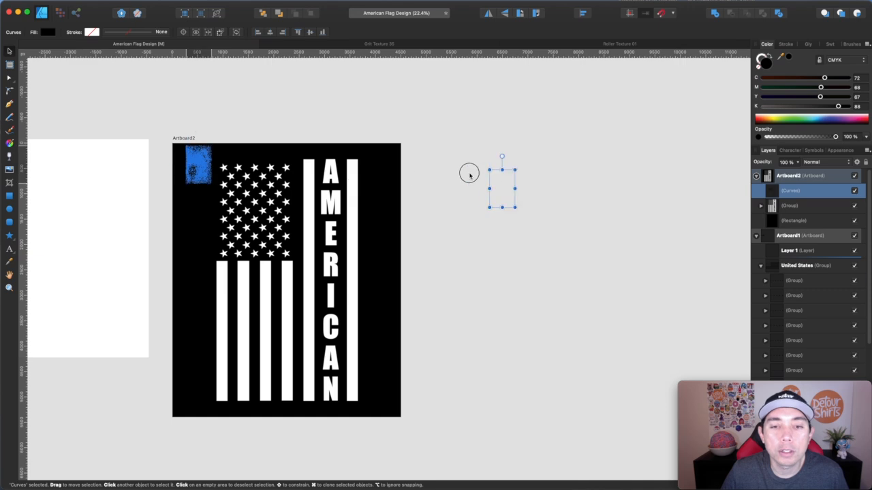
Move the grit texture off the artboard, enlarge it to about flag height, and set the roller texture beside it.
left_click_drag(198, 164, 436, 164)
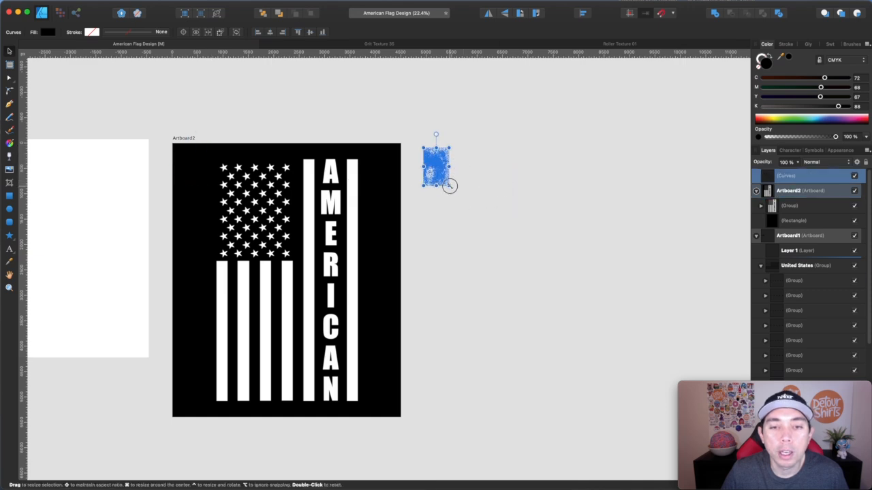
left_click_drag(450, 186, 557, 383)
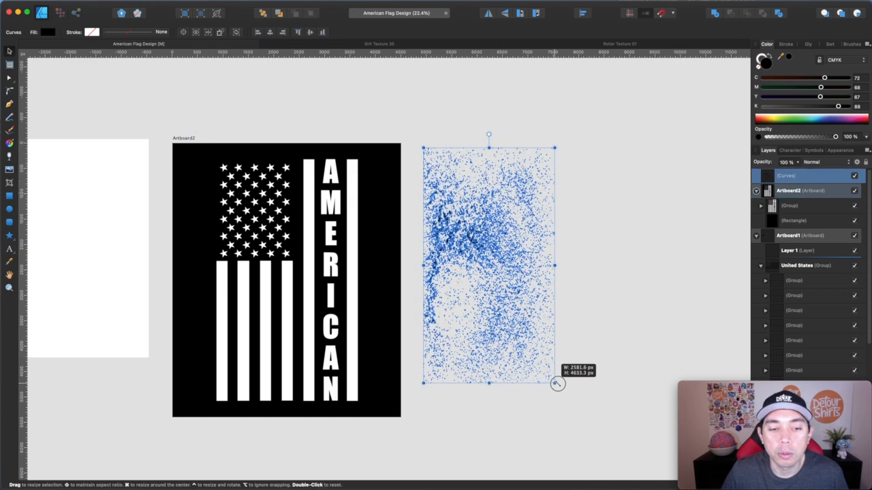
left_click_drag(557, 383, 583, 416)
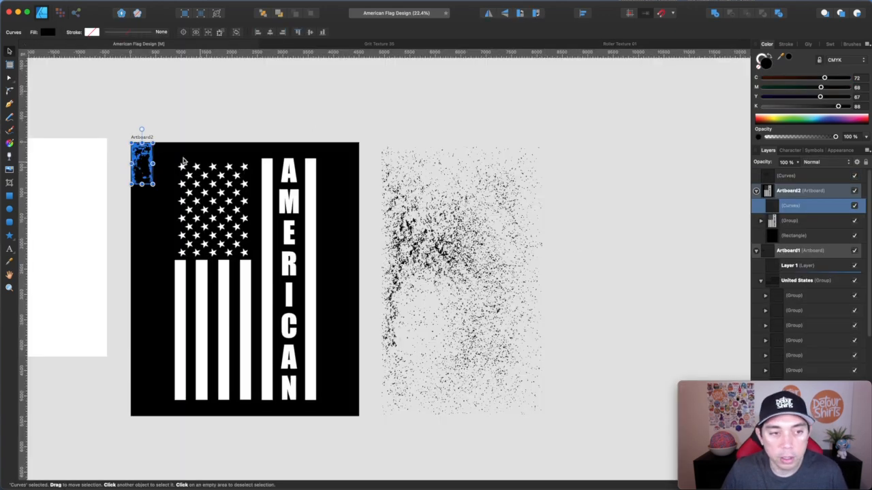
left_click_drag(142, 164, 603, 174)
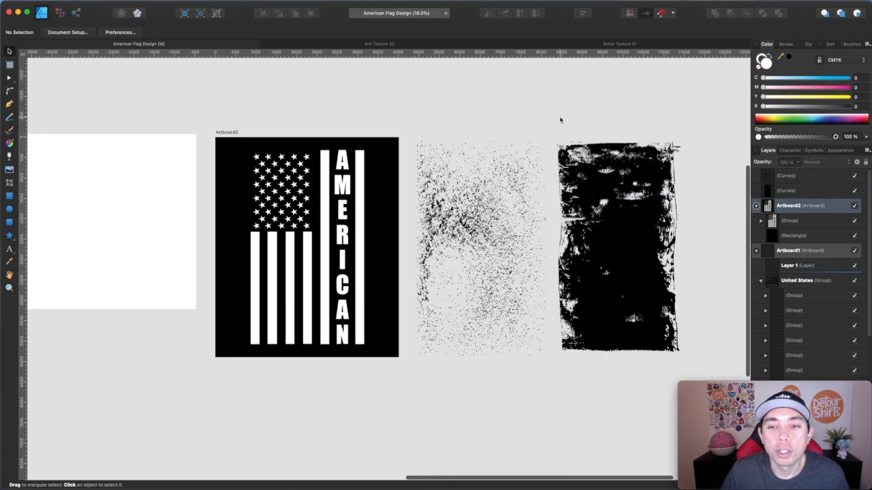
Duplicate Artboard2 so two identical AMERICAN flags sit side by side above the textures.
scroll("down", 3)
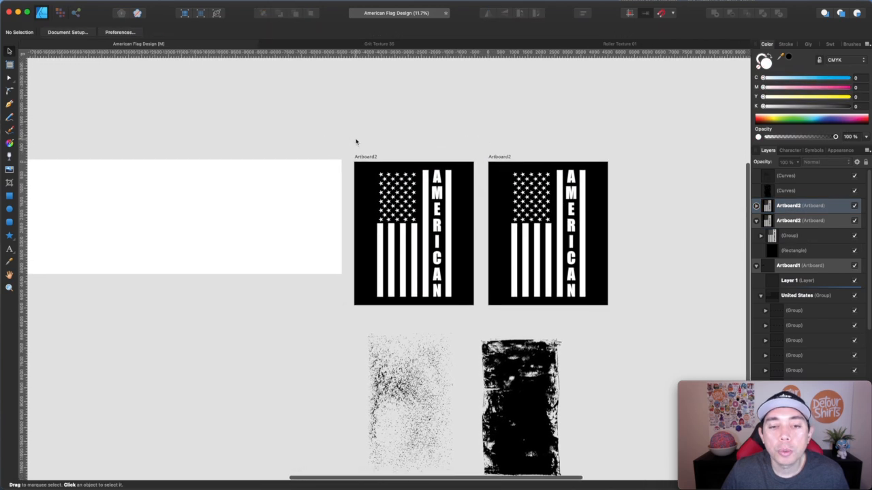
left_click(412, 389)
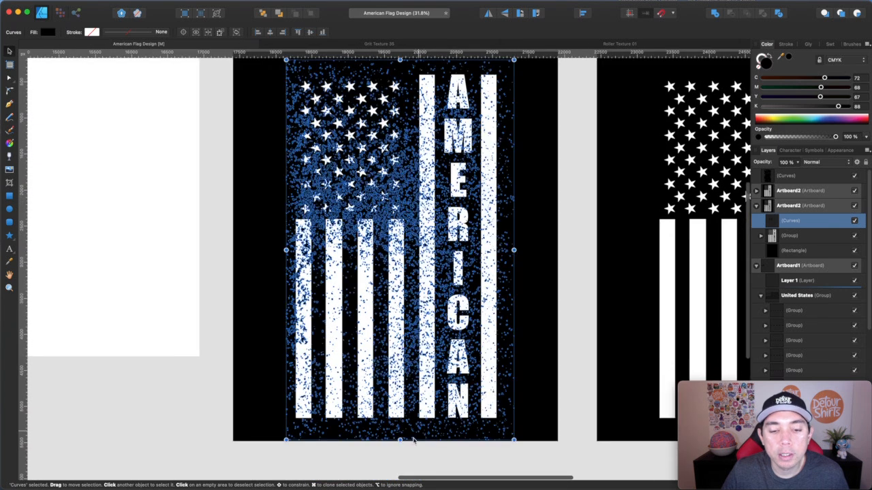
Stretch the grit texture over the left flag design and select its black background rectangle.
left_click_drag(399, 441, 399, 422)
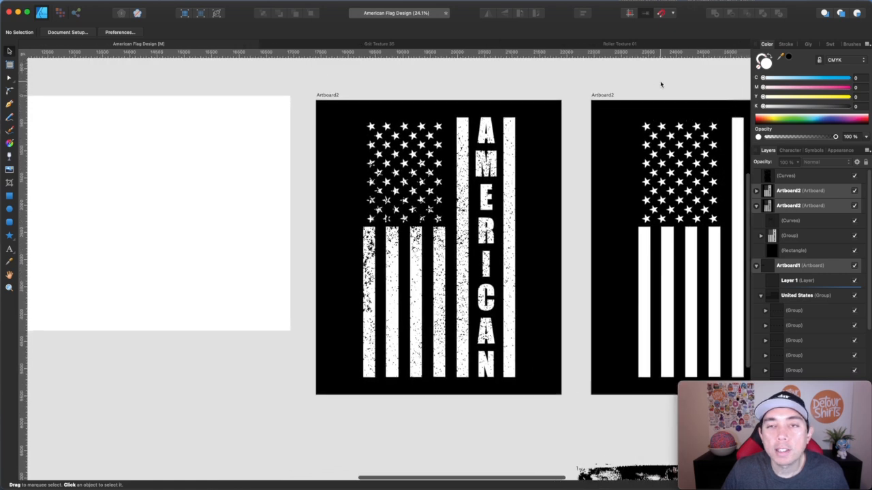
left_click(794, 250)
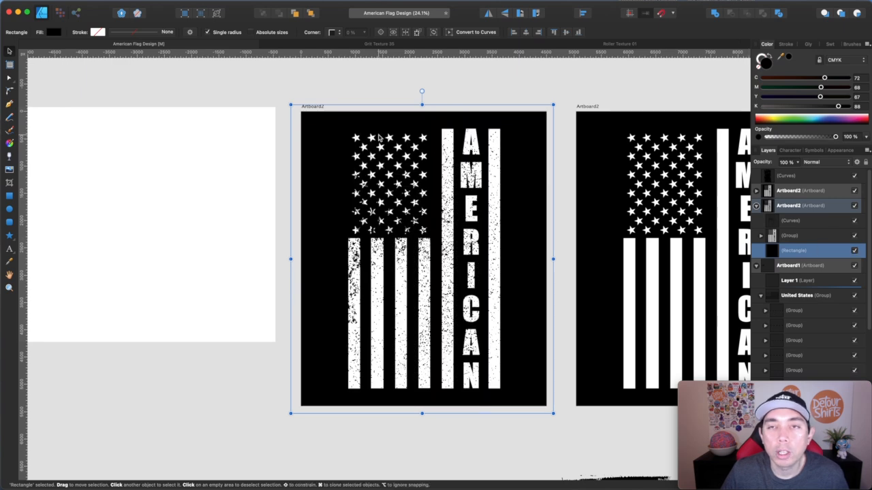
mouse_move(536, 177)
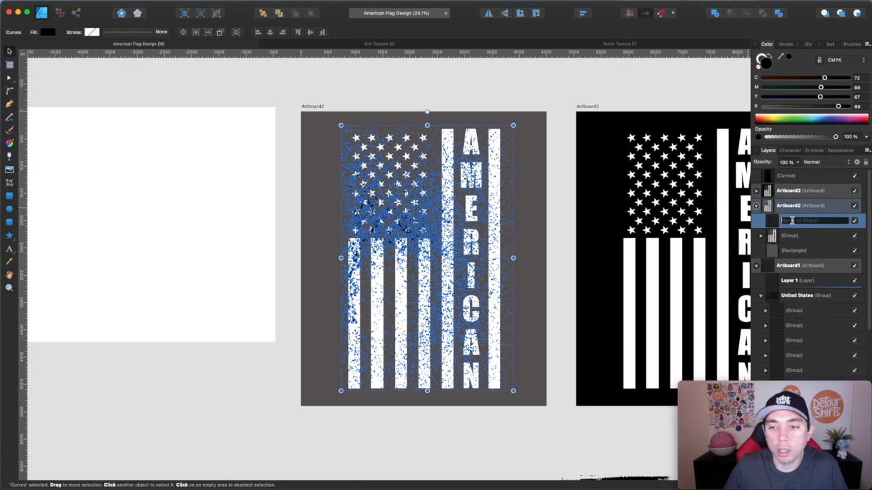
Rename the grit Curves layer to Texture after giving the background a dark grey fill.
type("Textu")
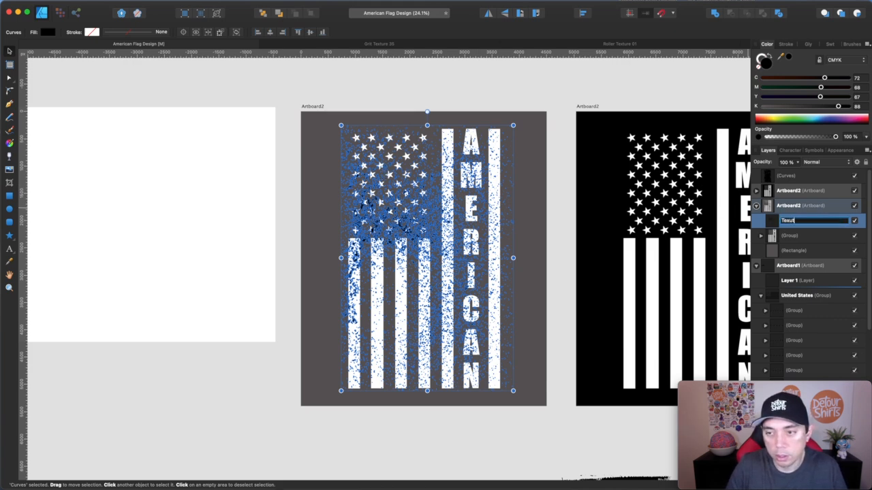
type("ext")
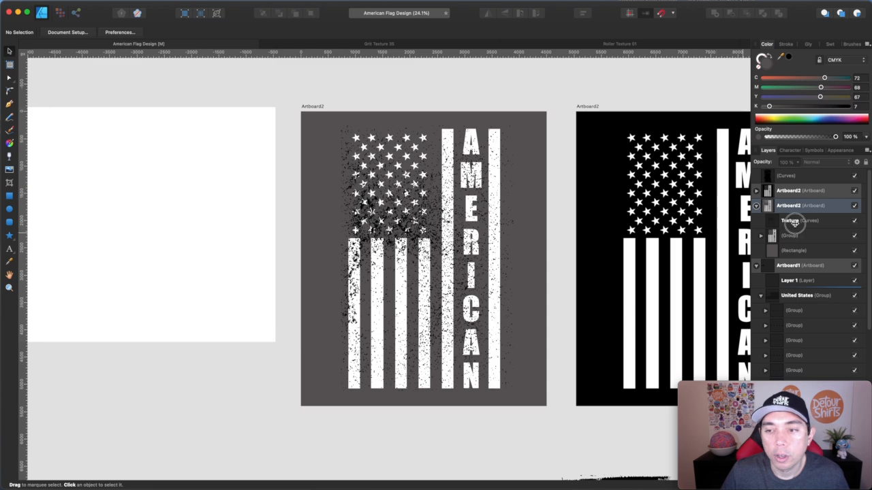
left_click(793, 236)
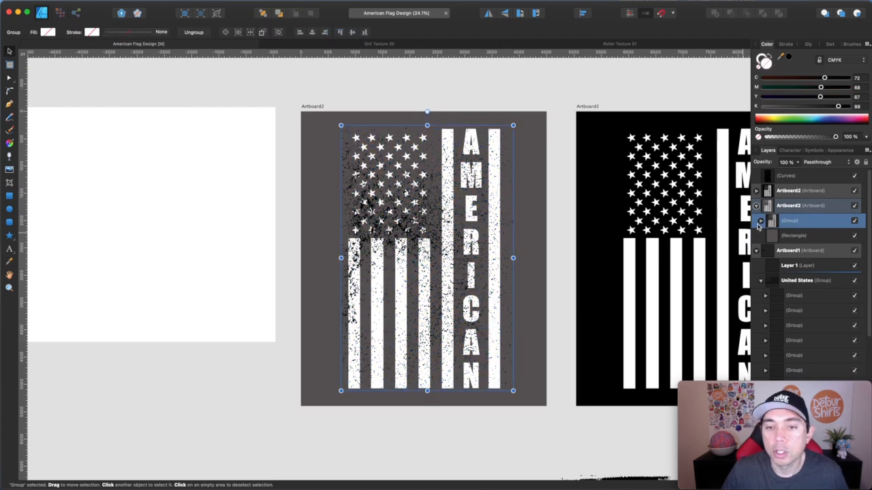
Inside the new group, set the Texture layer's blend mode to Erase so it distresses the flag.
left_click(755, 221)
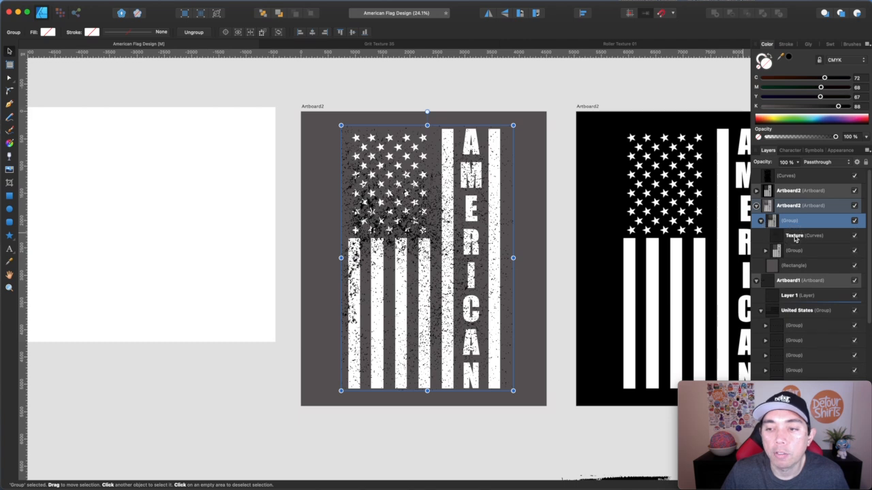
left_click(804, 250)
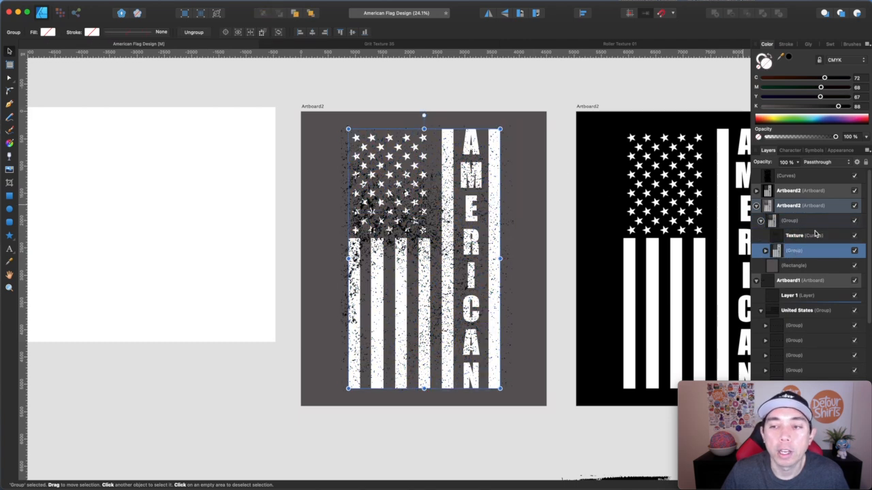
left_click(804, 235)
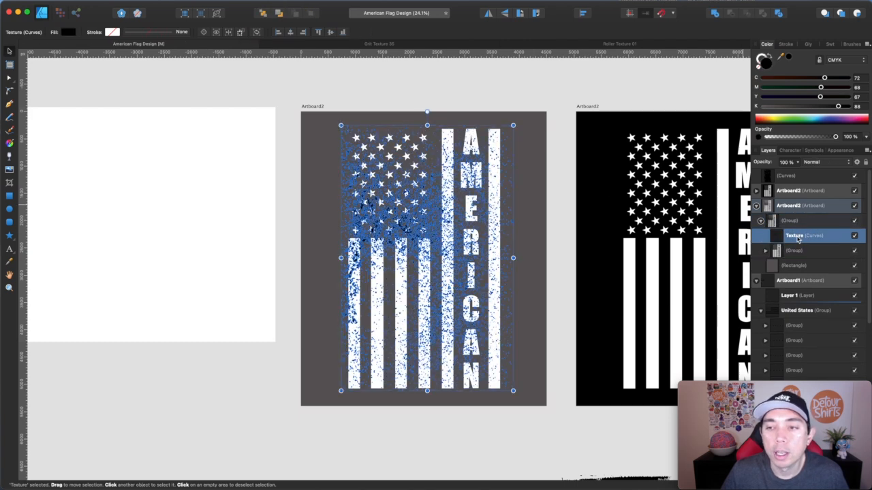
left_click(812, 162)
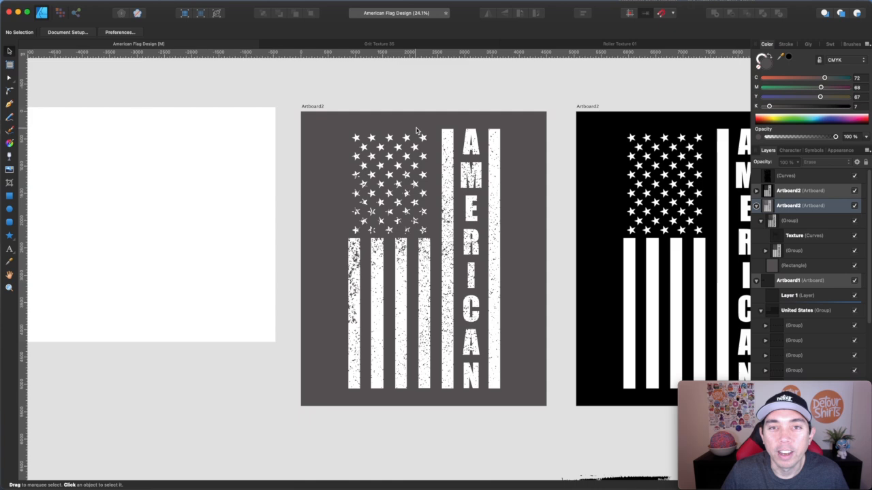
mouse_move(433, 176)
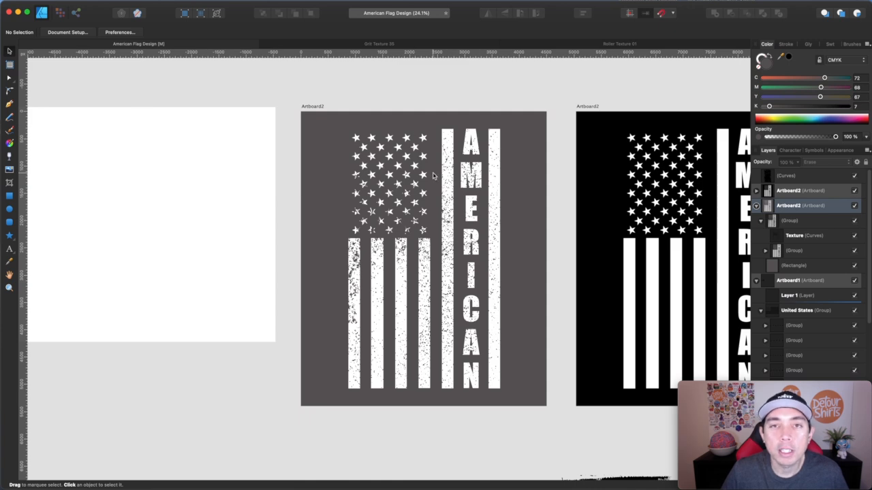
mouse_move(513, 171)
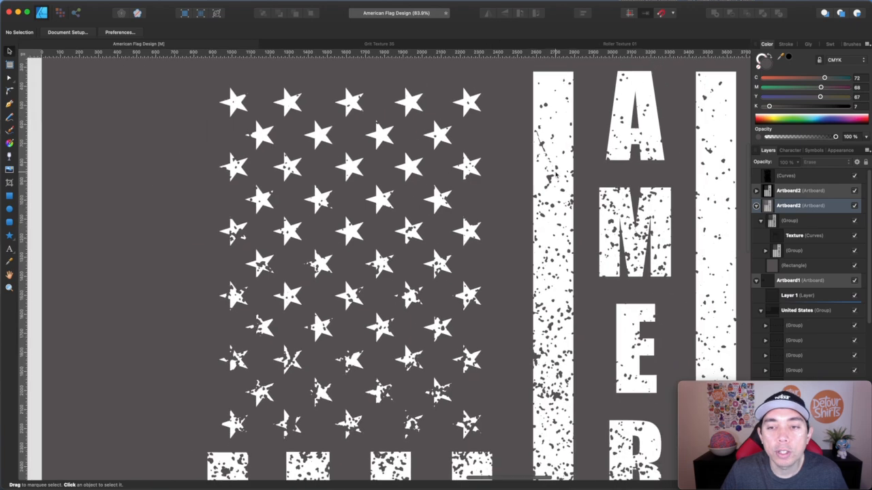
scroll("down", 3)
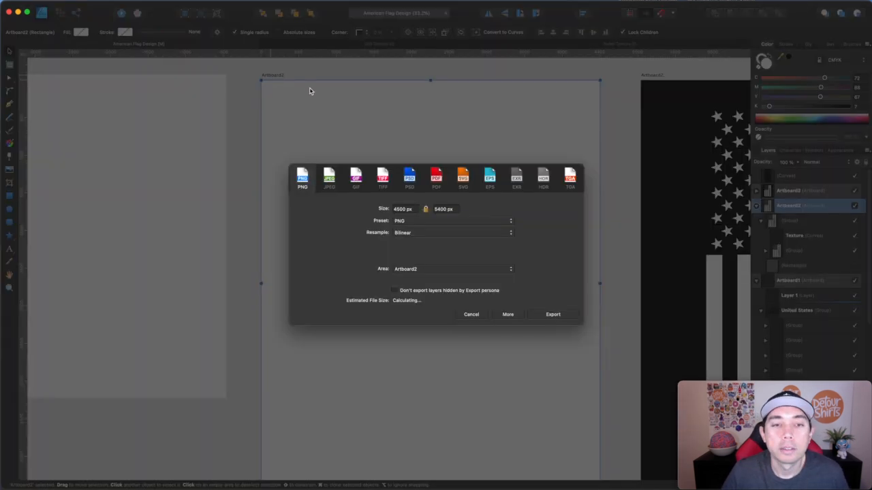
Export the distressed flag as a transparent PNG (Selection without background) and view it in Preview.
left_click(451, 269)
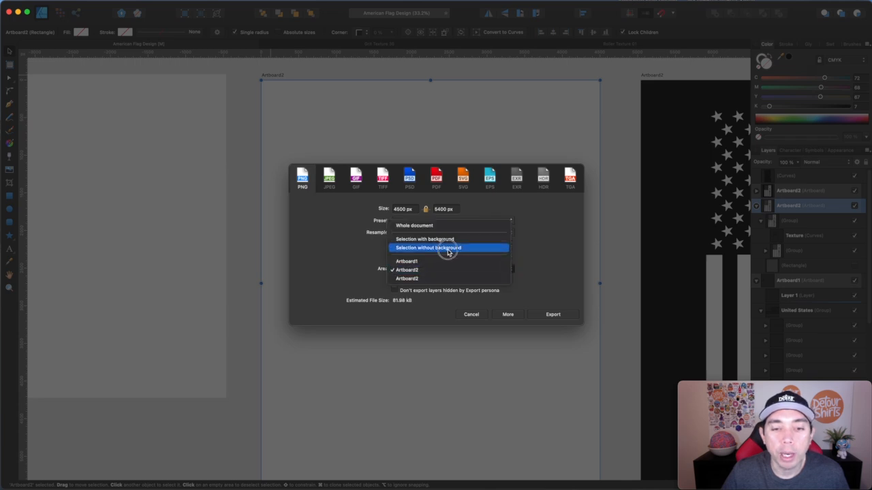
left_click(428, 247)
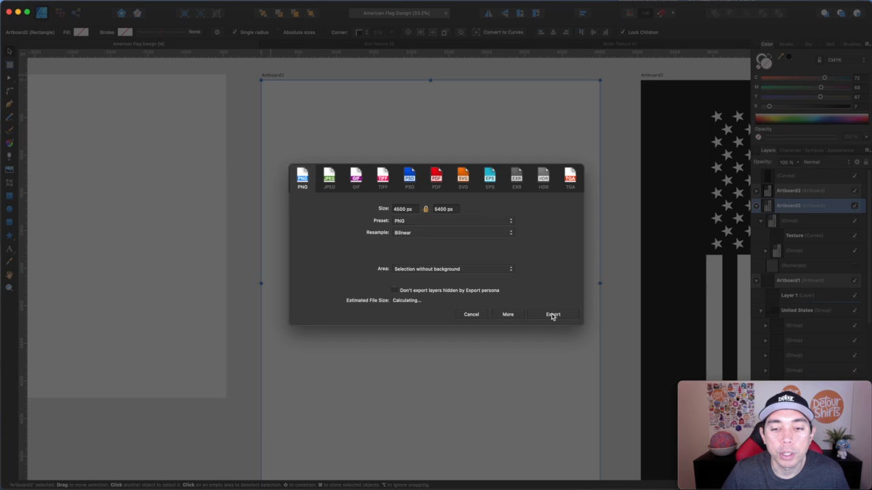
left_click(553, 314)
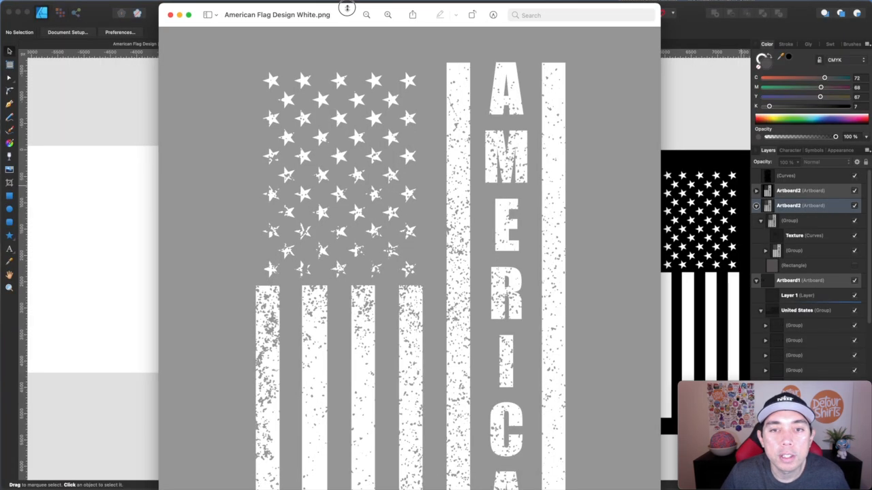
mouse_move(571, 281)
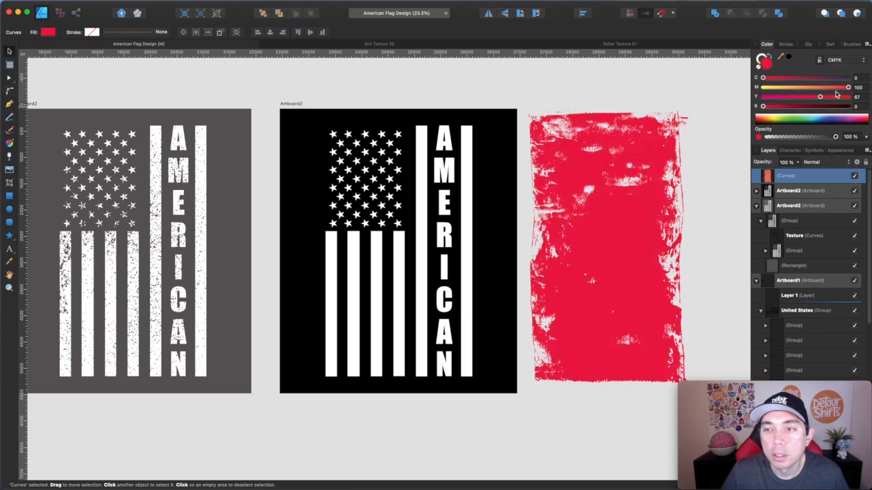
Place the red roller texture over the black-artboard flag and stretch its height to cover the design.
left_click(598, 245)
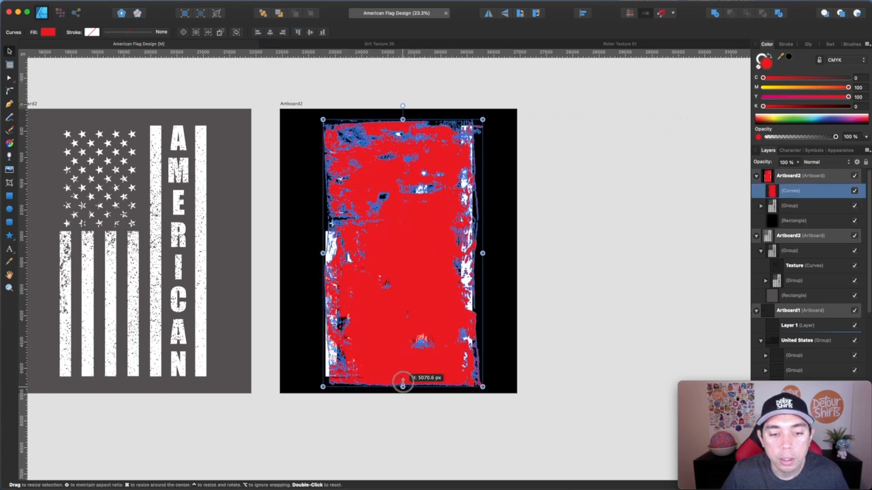
left_click_drag(402, 385, 403, 378)
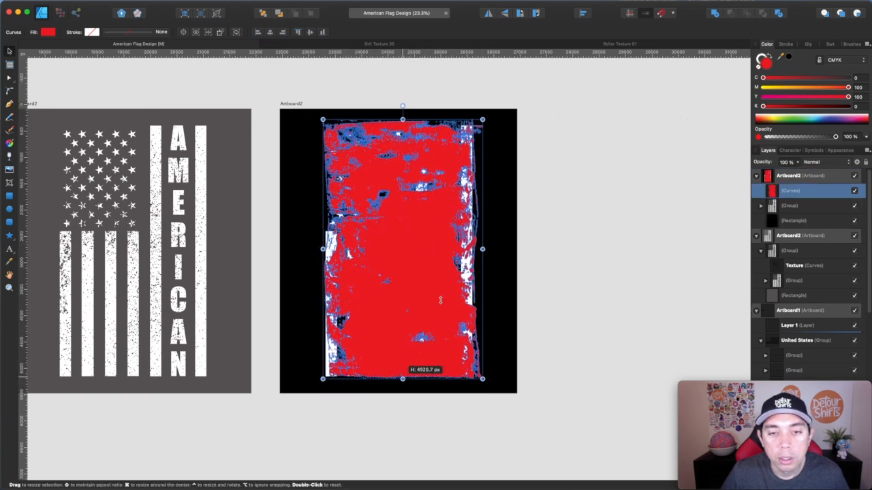
left_click_drag(482, 249, 478, 249)
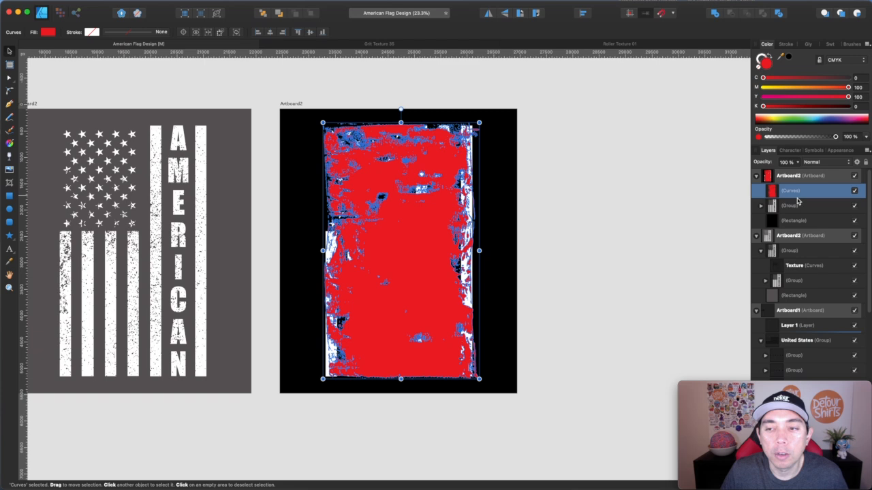
mouse_move(795, 198)
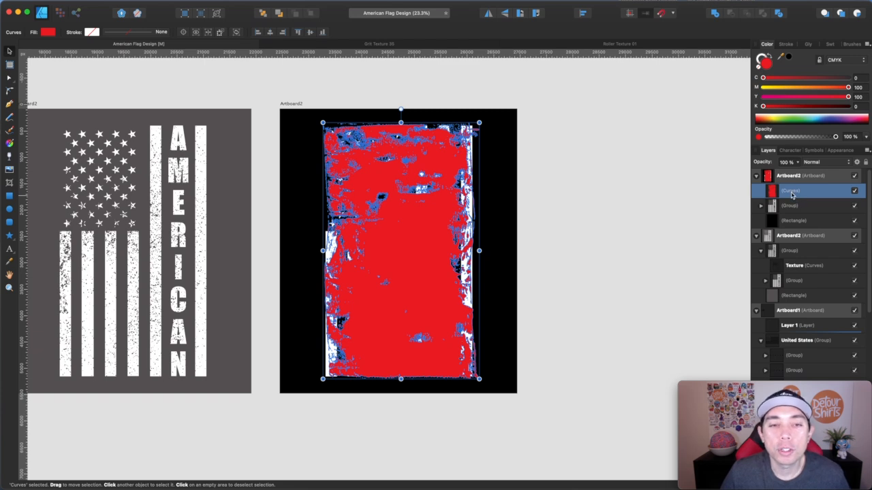
mouse_move(767, 40)
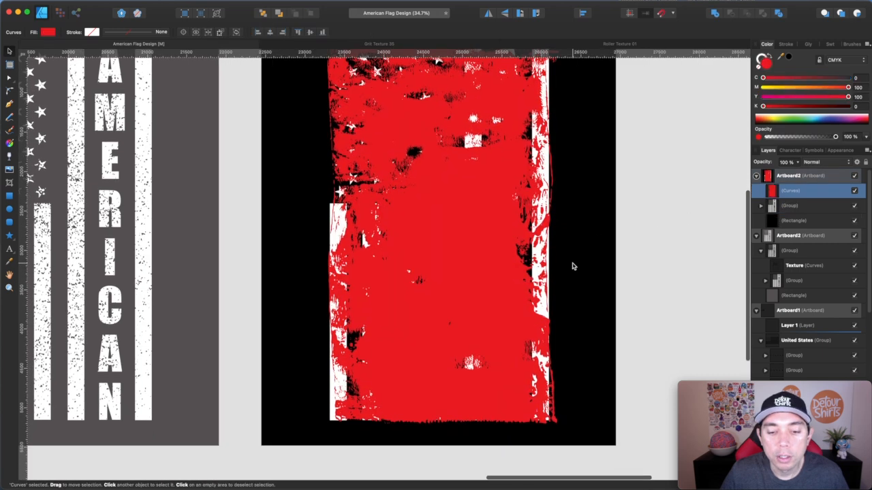
Fine-tune the roller texture's size and alignment to mask the flag, then select the black artboard.
left_click_drag(437, 428, 442, 405)
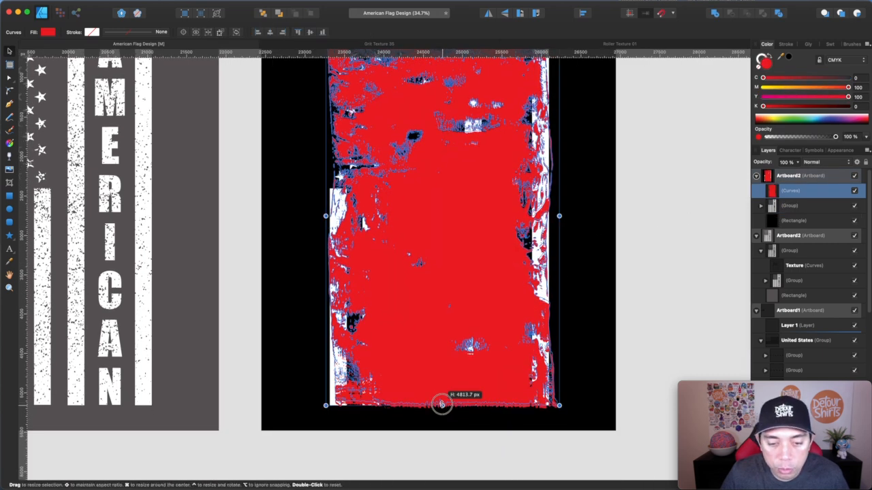
left_click_drag(441, 405, 439, 411)
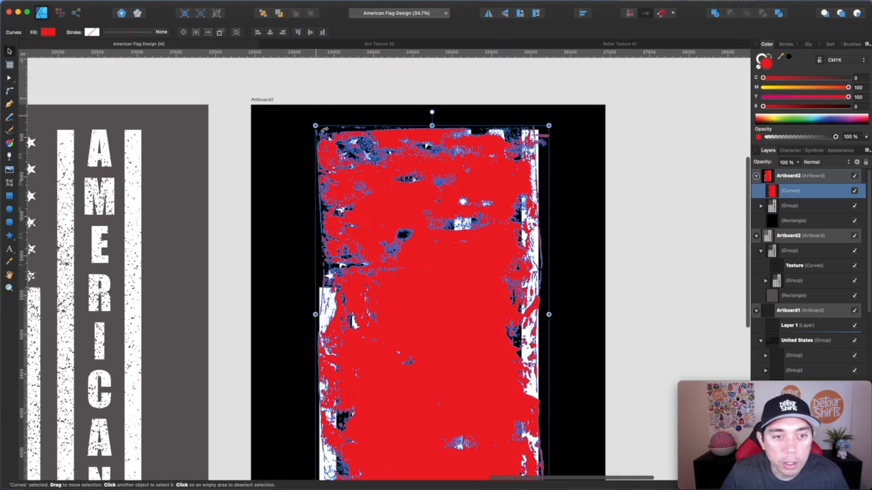
left_click_drag(315, 126, 320, 134)
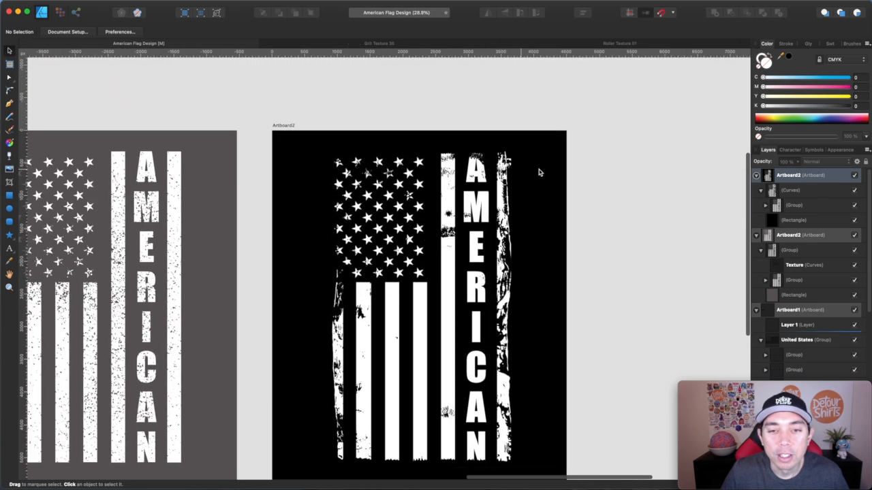
left_click(792, 220)
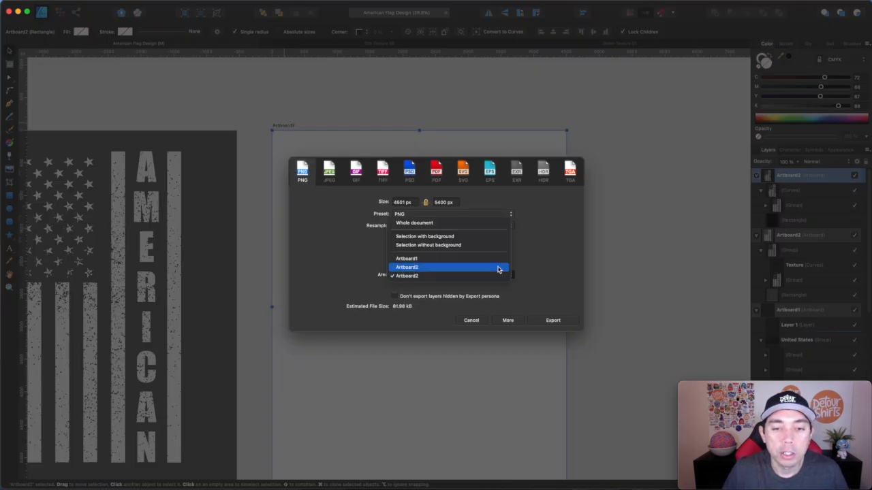
Export the roller-textured flag as a PNG of the selection without background, then deselect.
left_click(428, 245)
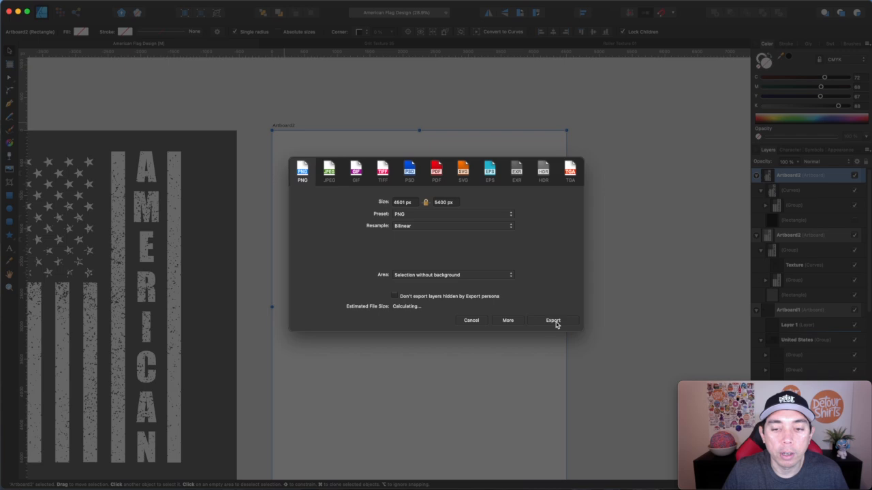
left_click(553, 320)
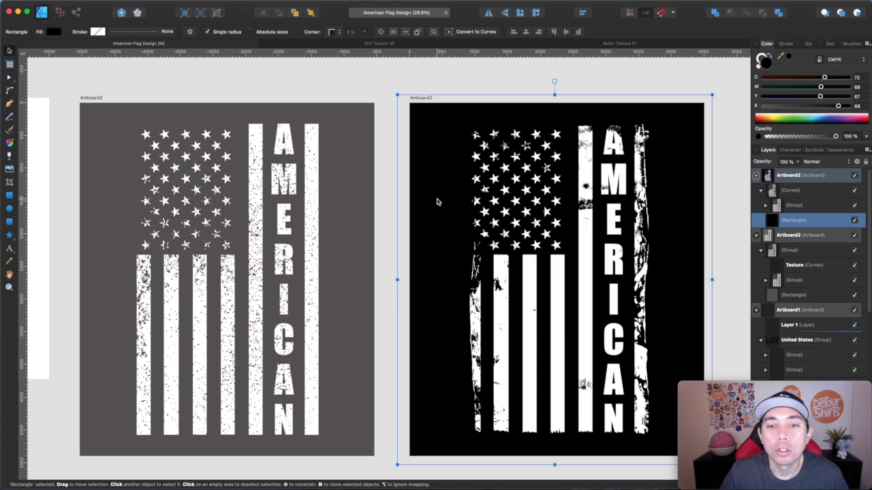
left_click(677, 167)
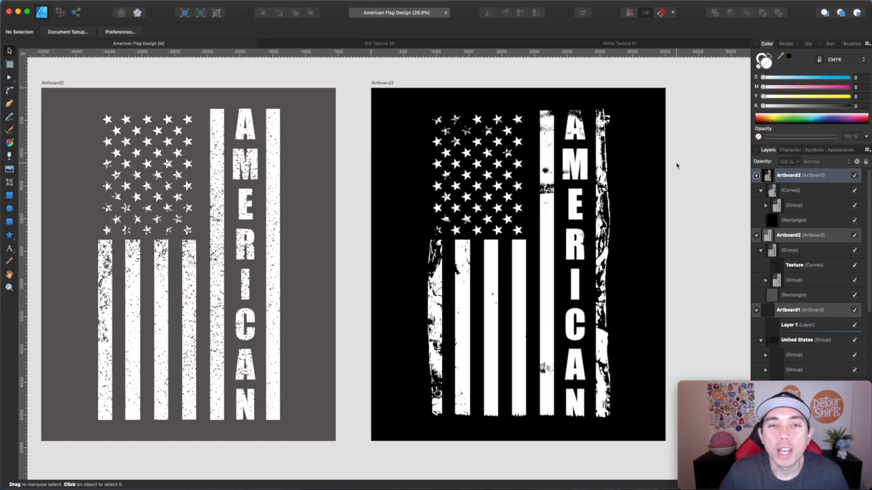
mouse_move(639, 172)
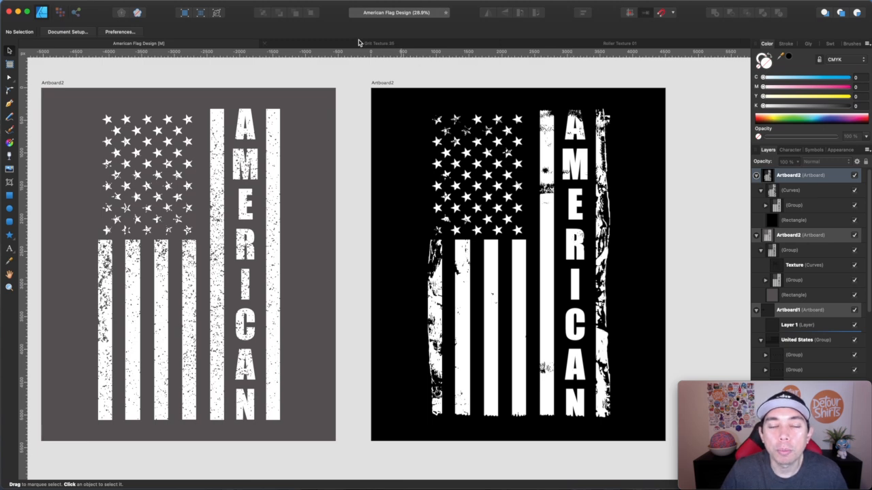
mouse_move(623, 167)
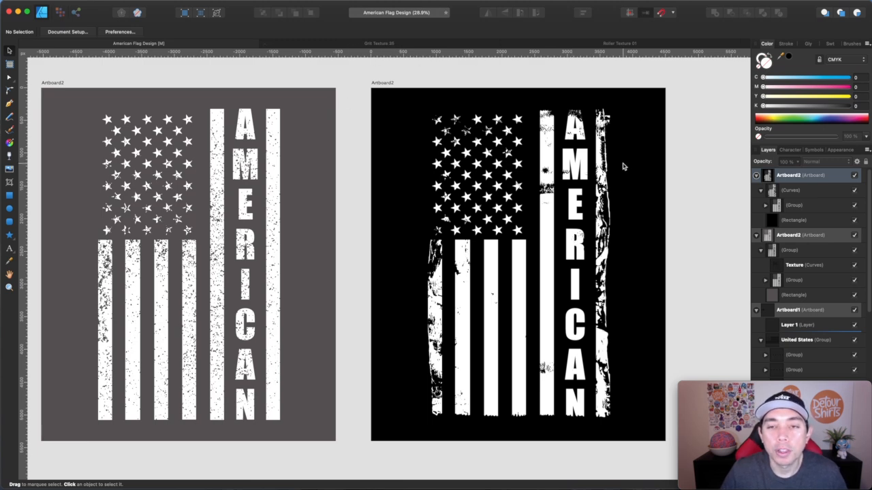
Recolour the roller-textured flag's AMERICAN letters blue and its stripes red with the CMYK sliders.
left_click(518, 265)
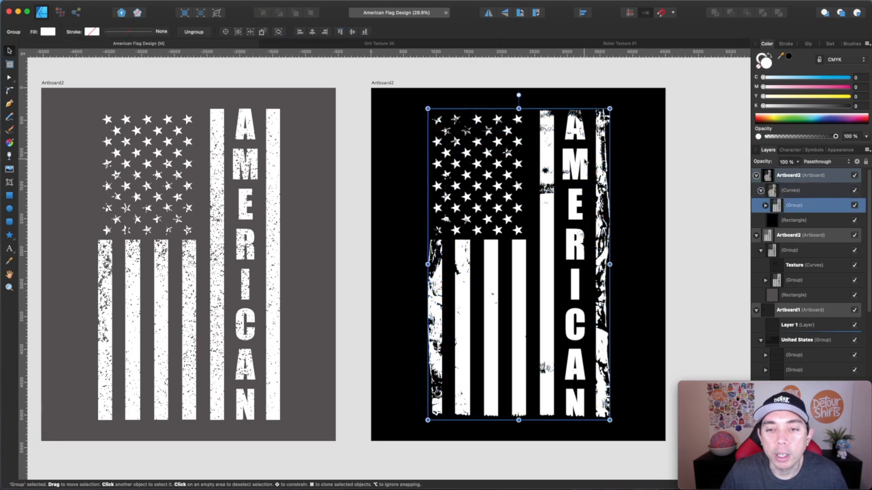
left_click(764, 205)
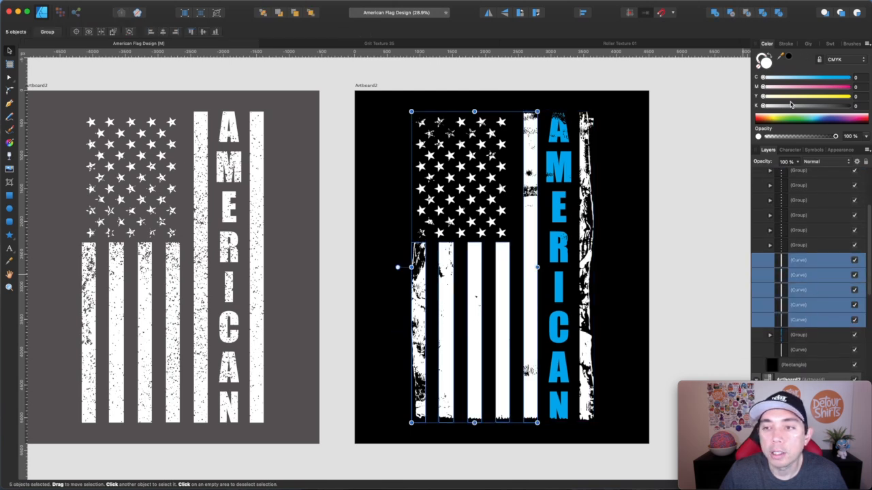
left_click_drag(762, 95, 848, 95)
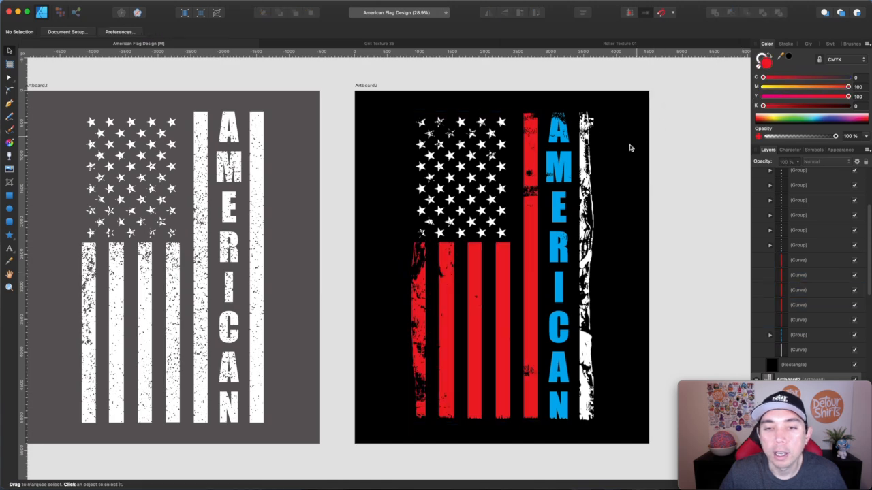
mouse_move(613, 148)
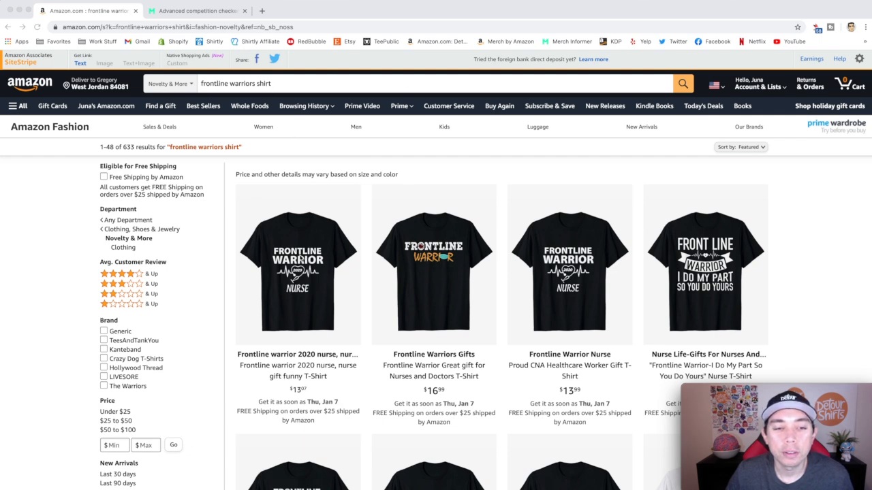
mouse_move(638, 201)
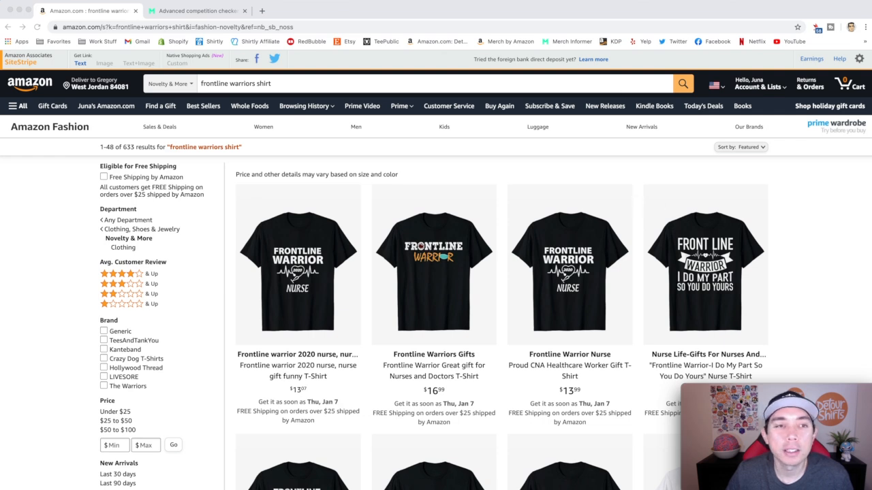
left_click(196, 11)
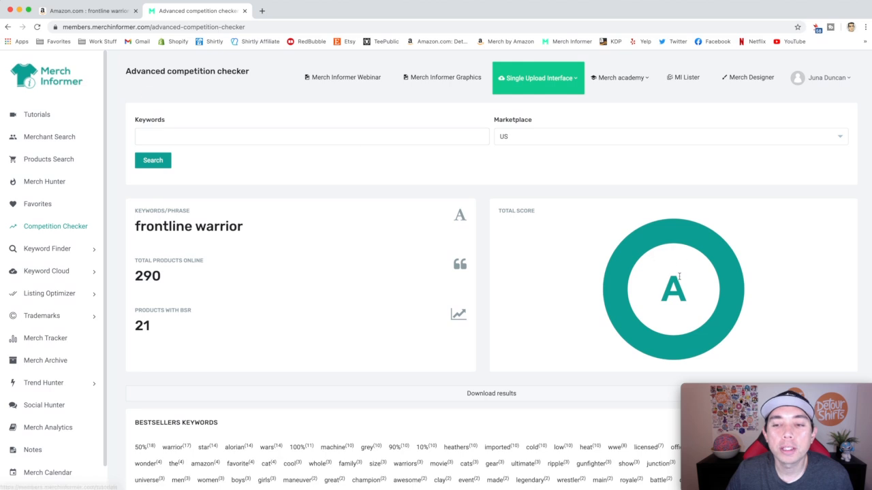
mouse_move(388, 248)
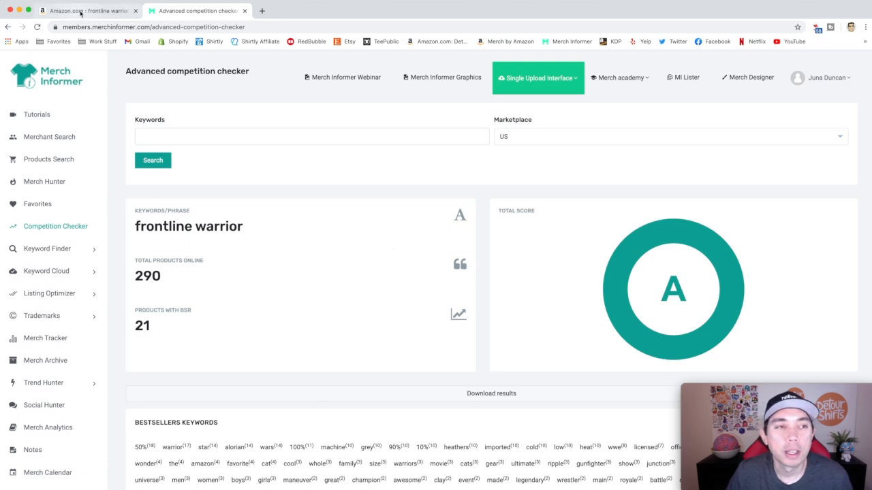
left_click(89, 10)
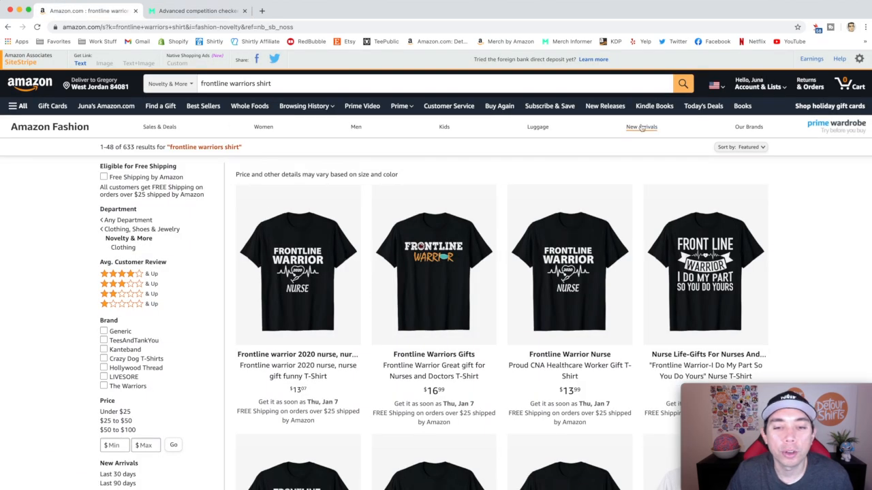